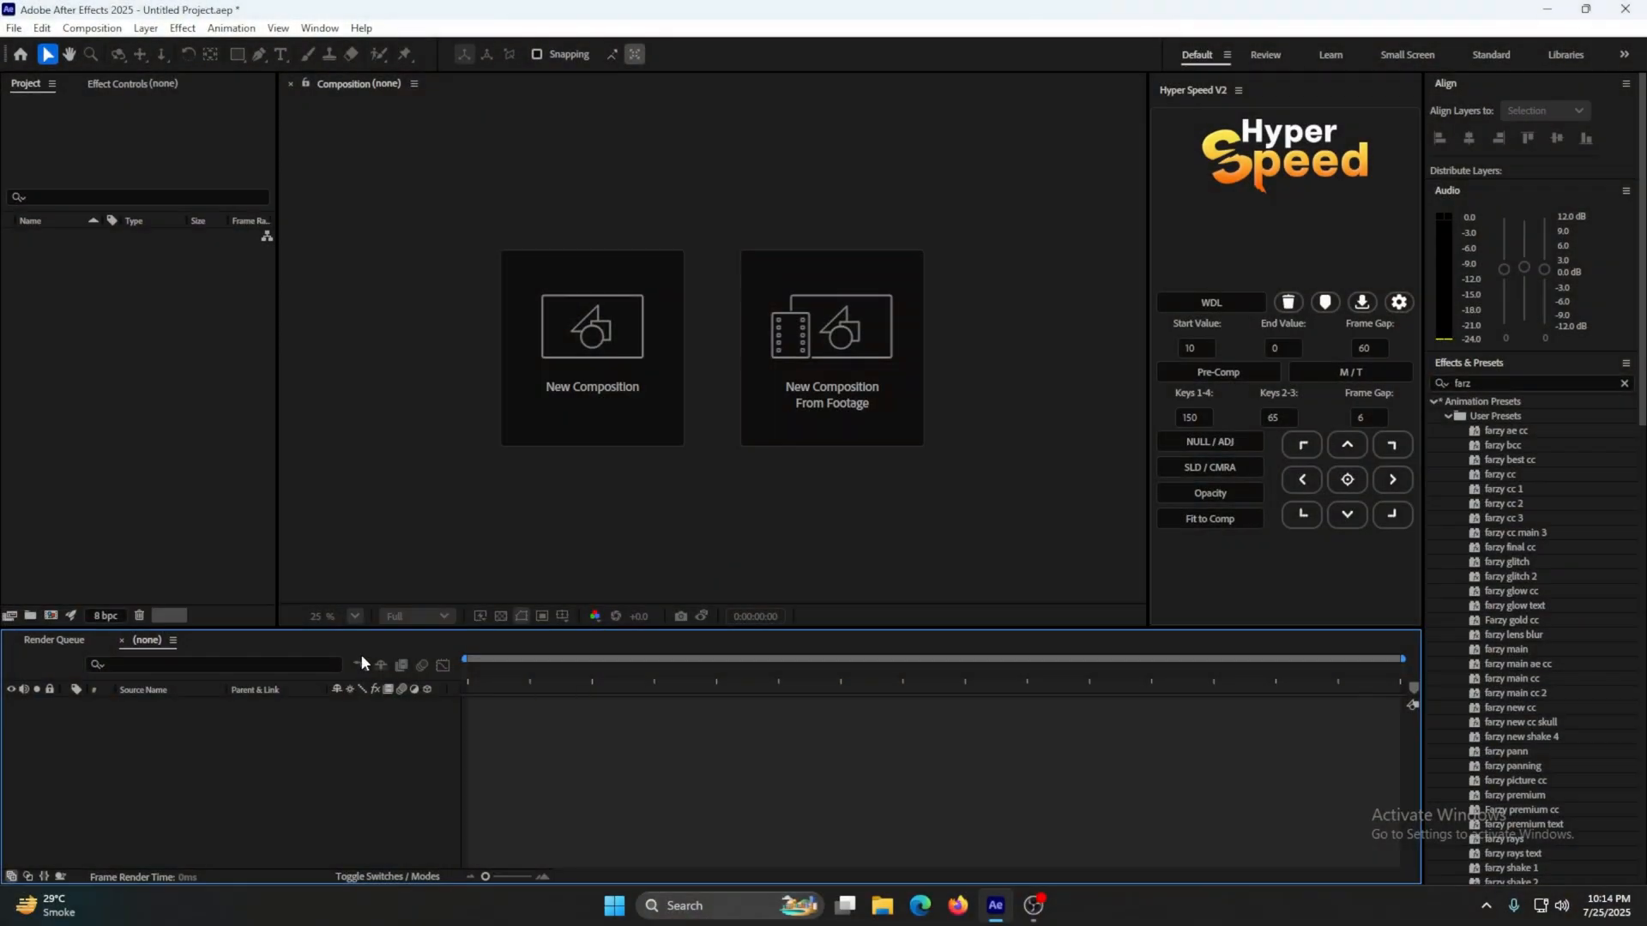
Create Comp 1 at 1440×1600 pixels, 60 fps, duration 0:00:49:00
left_click(591, 326)
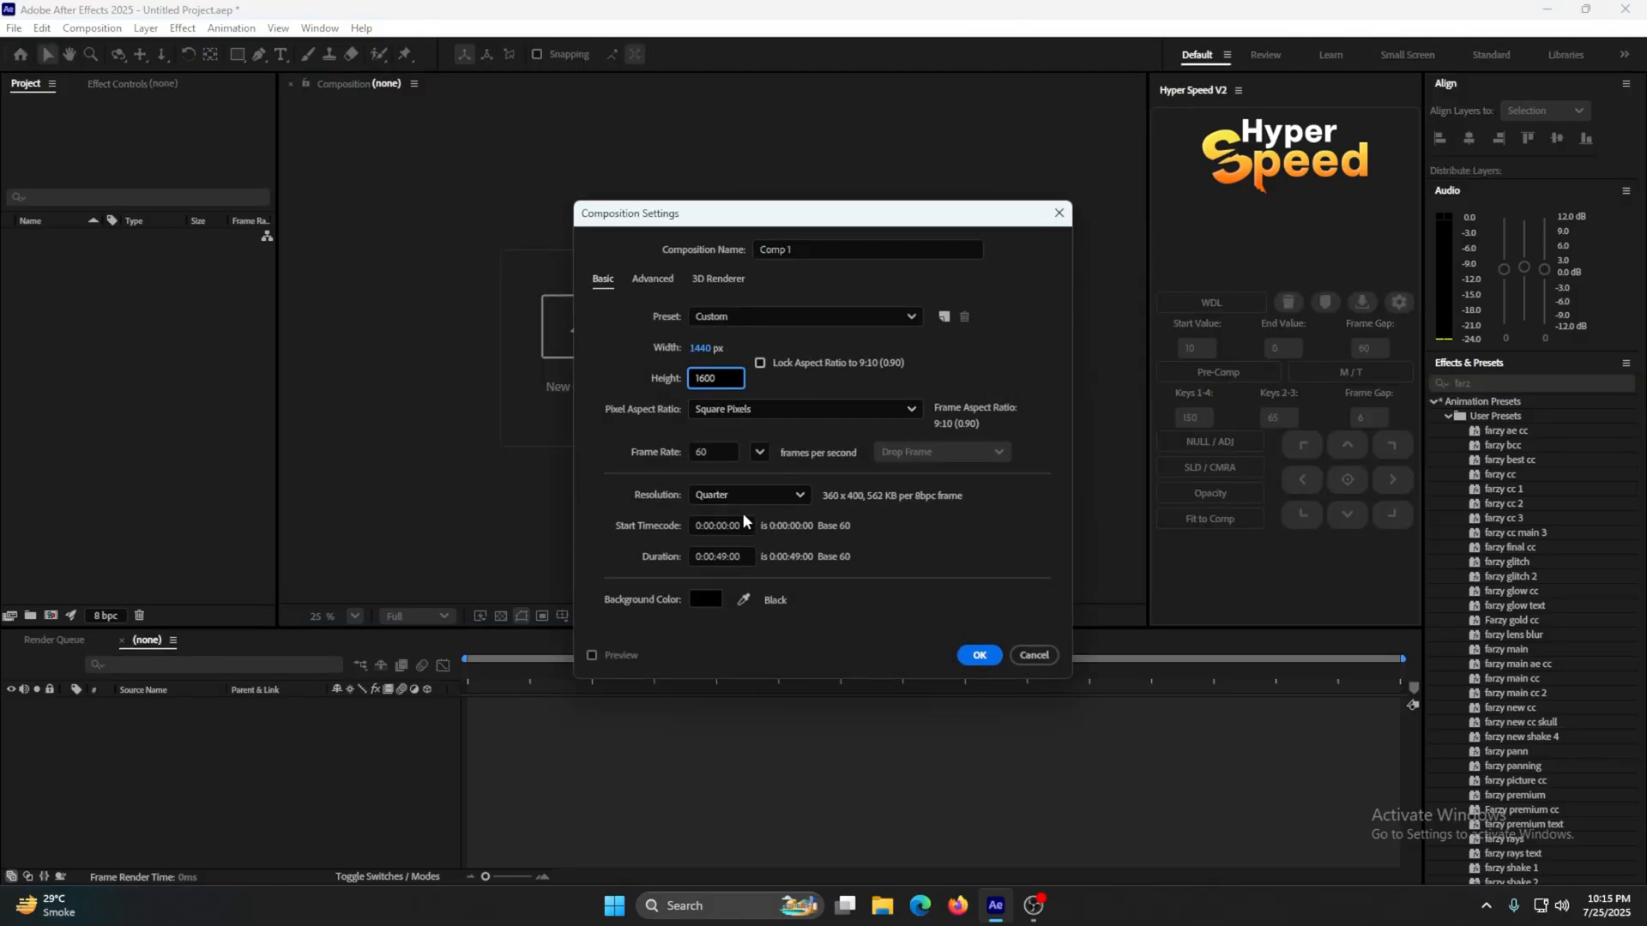
left_click(977, 654)
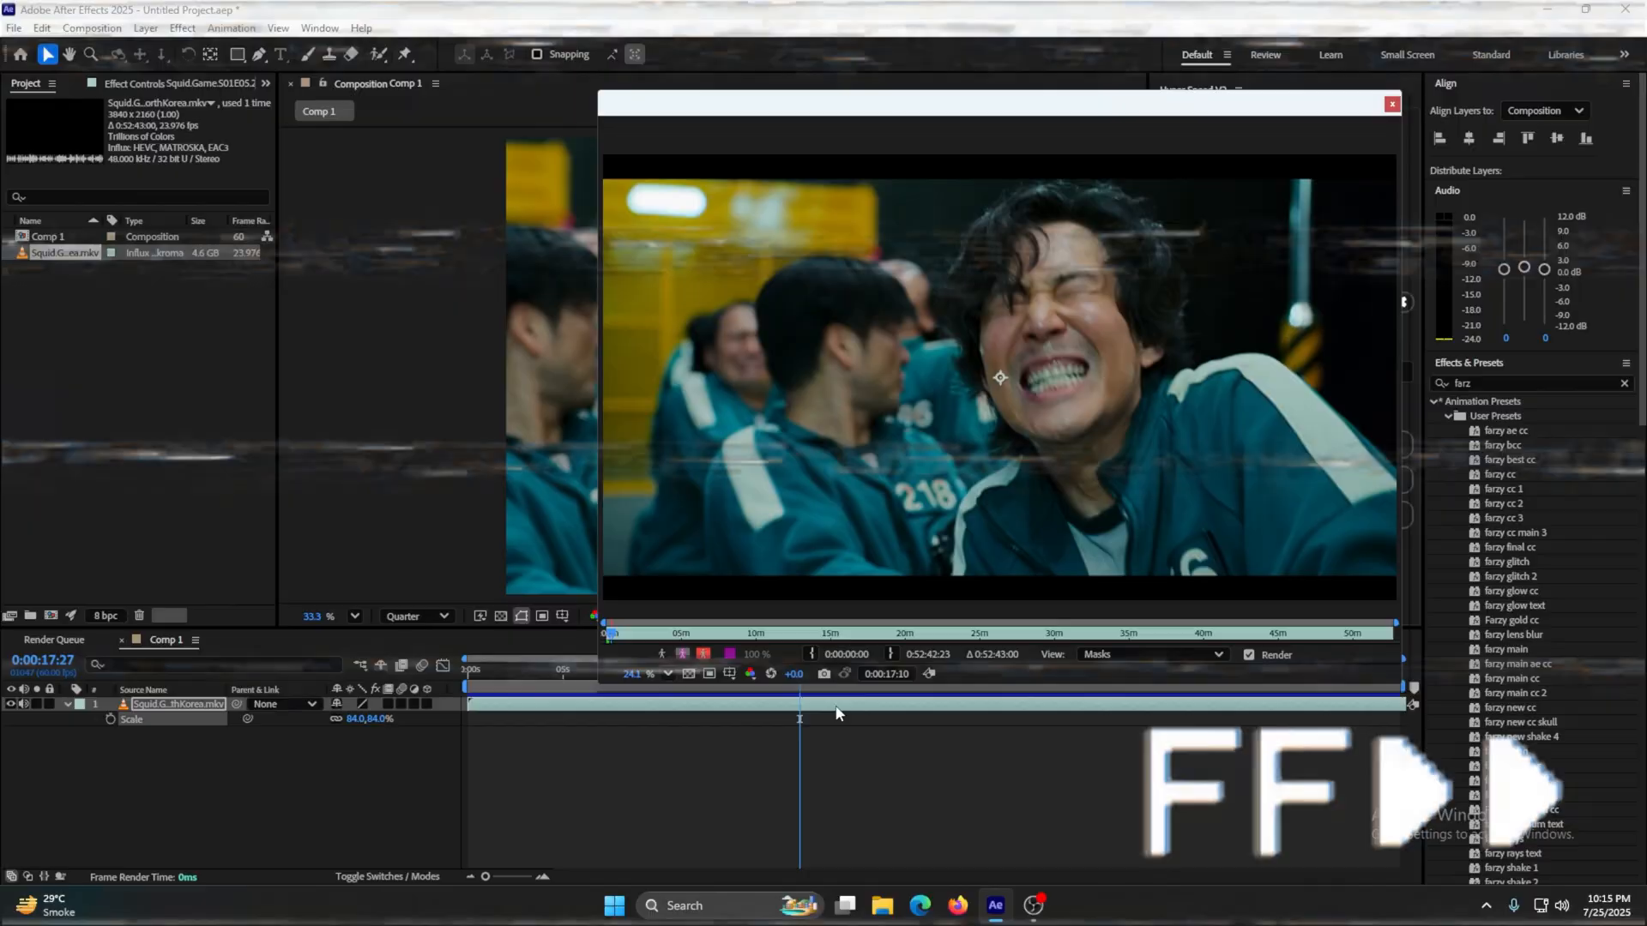
Scrub the Squid Game episode and pick the man-in-red scene as the clip's section
left_click(1391, 103)
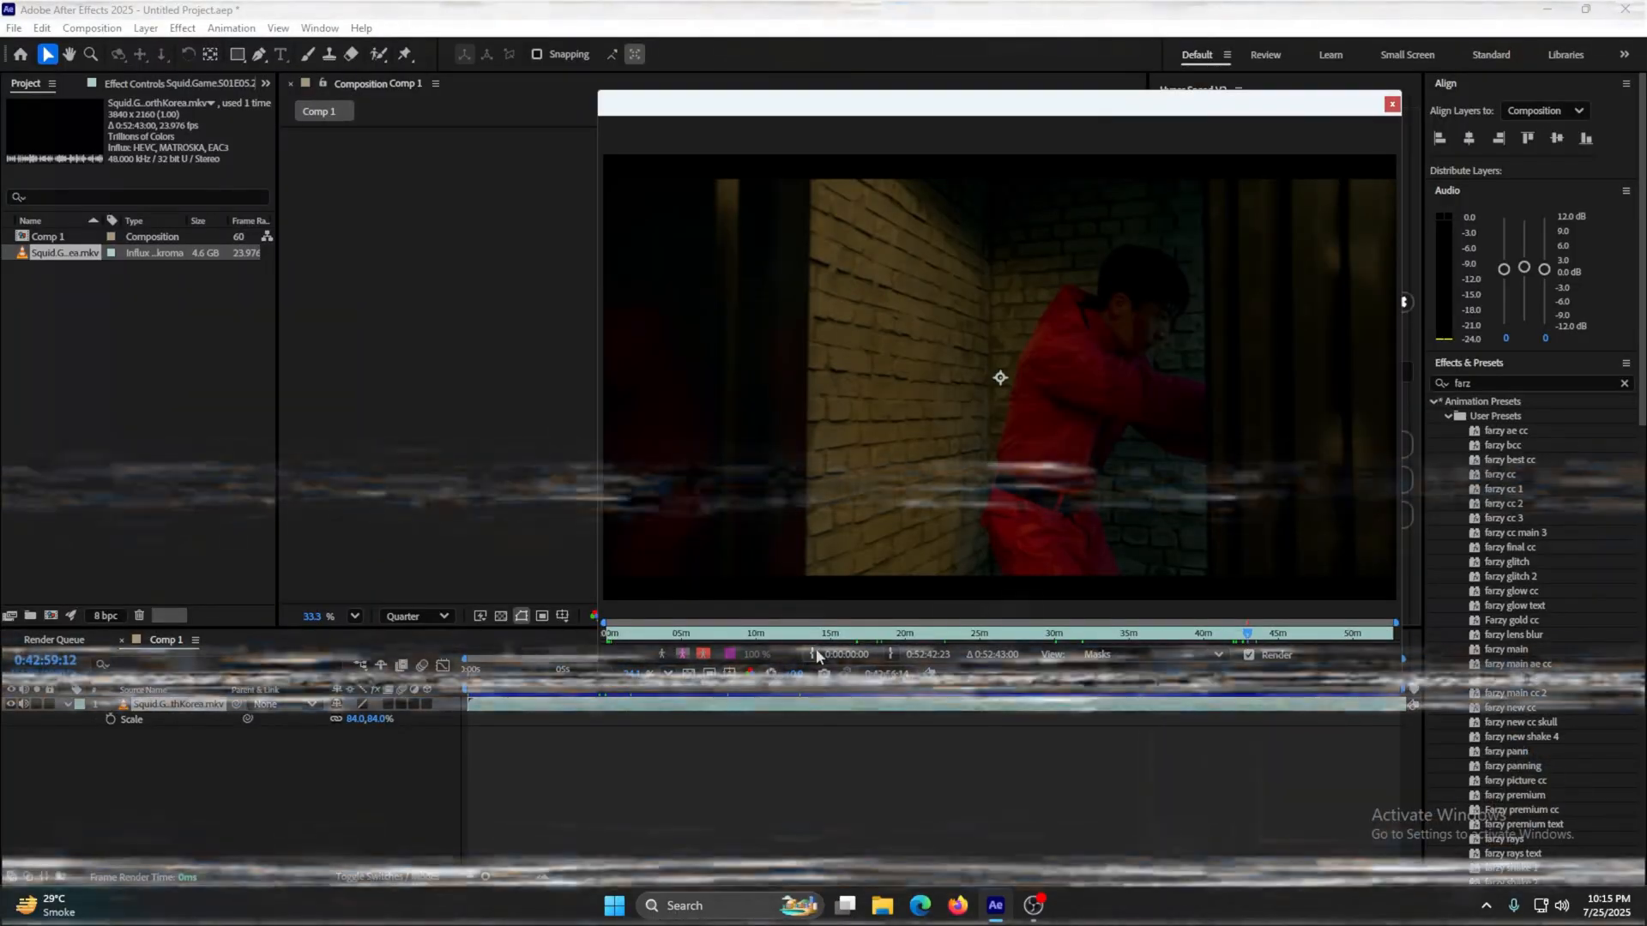
left_click(1393, 104)
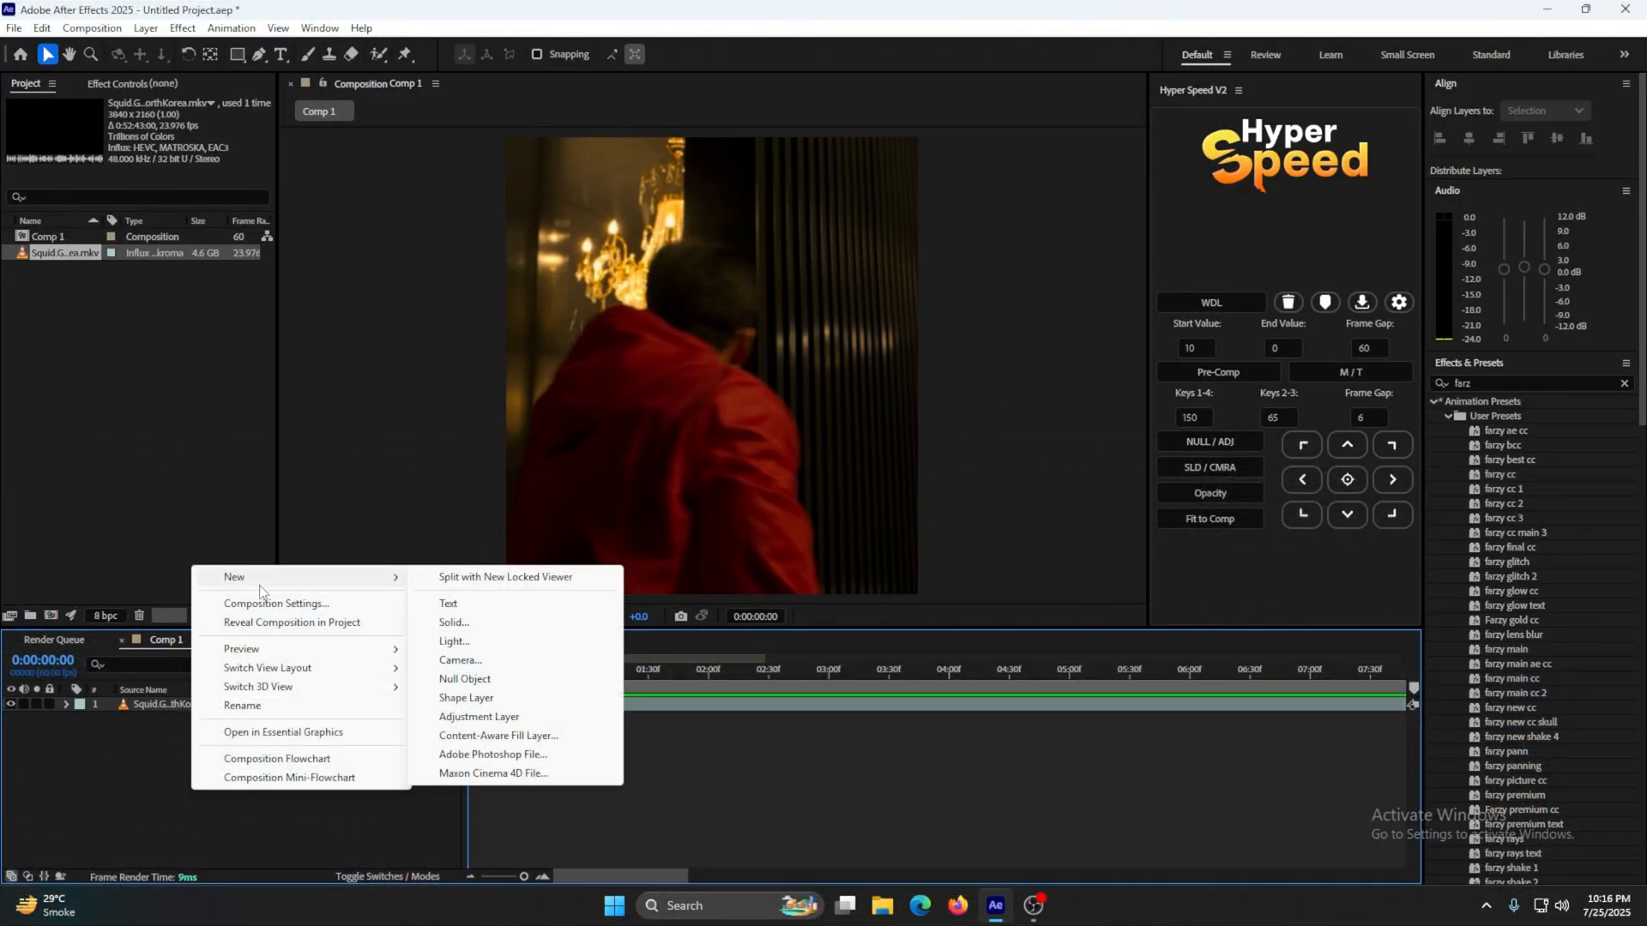
Add an adjustment layer with Unsharp Mask (15, radius 8) and Sharpen (22), then review it
left_click(479, 716)
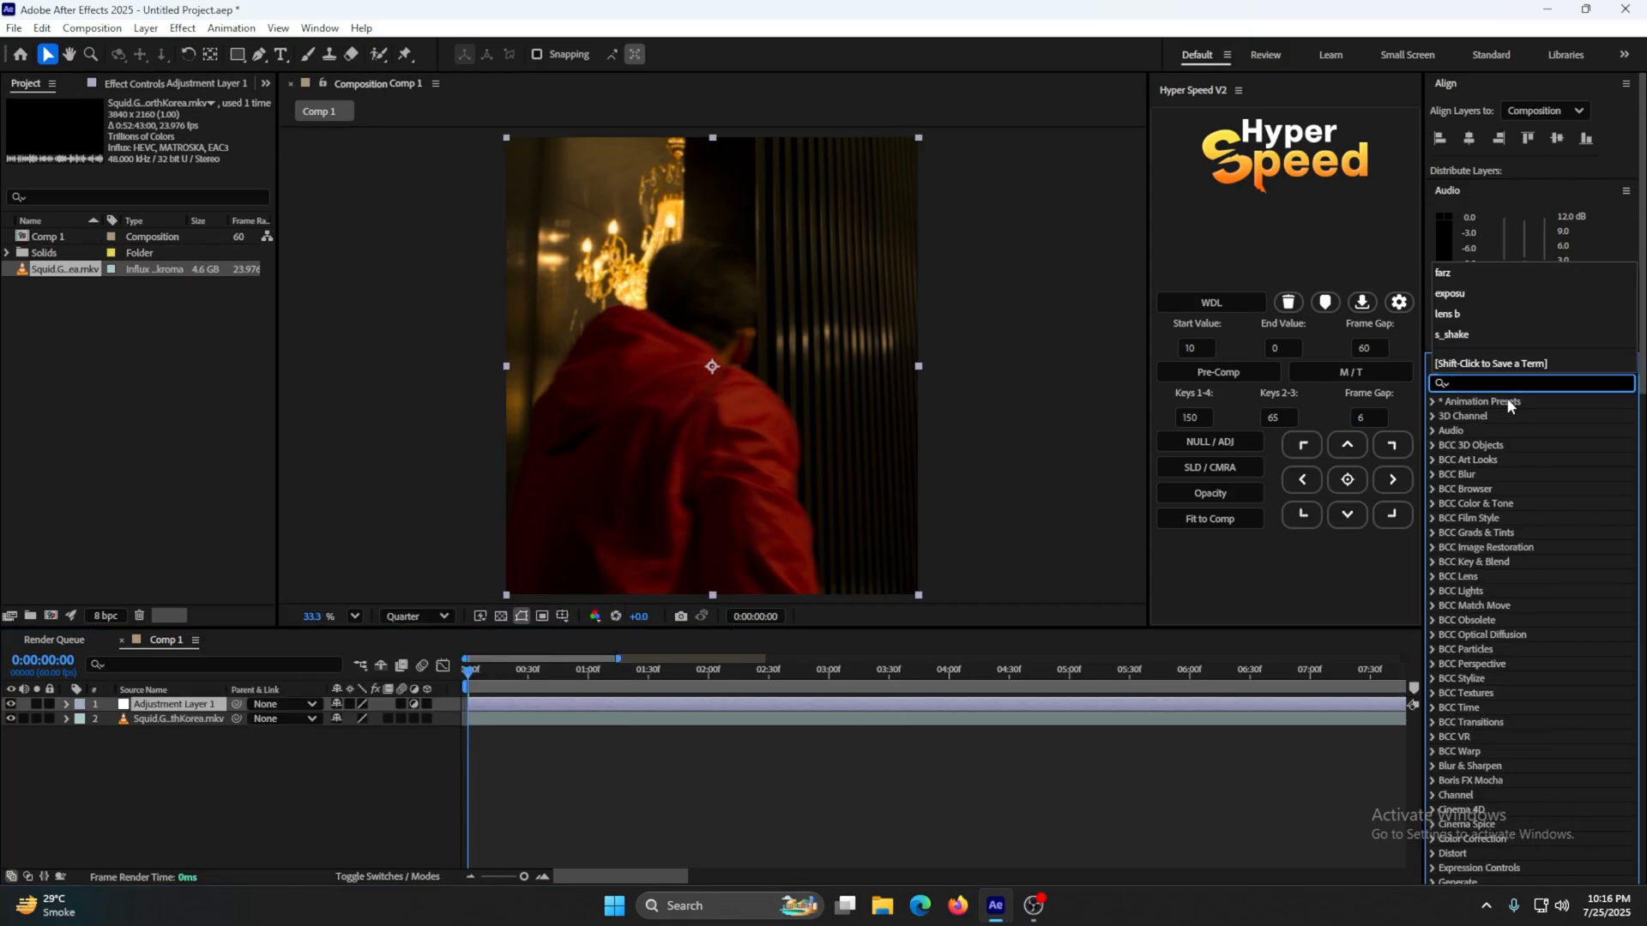
type("unshar")
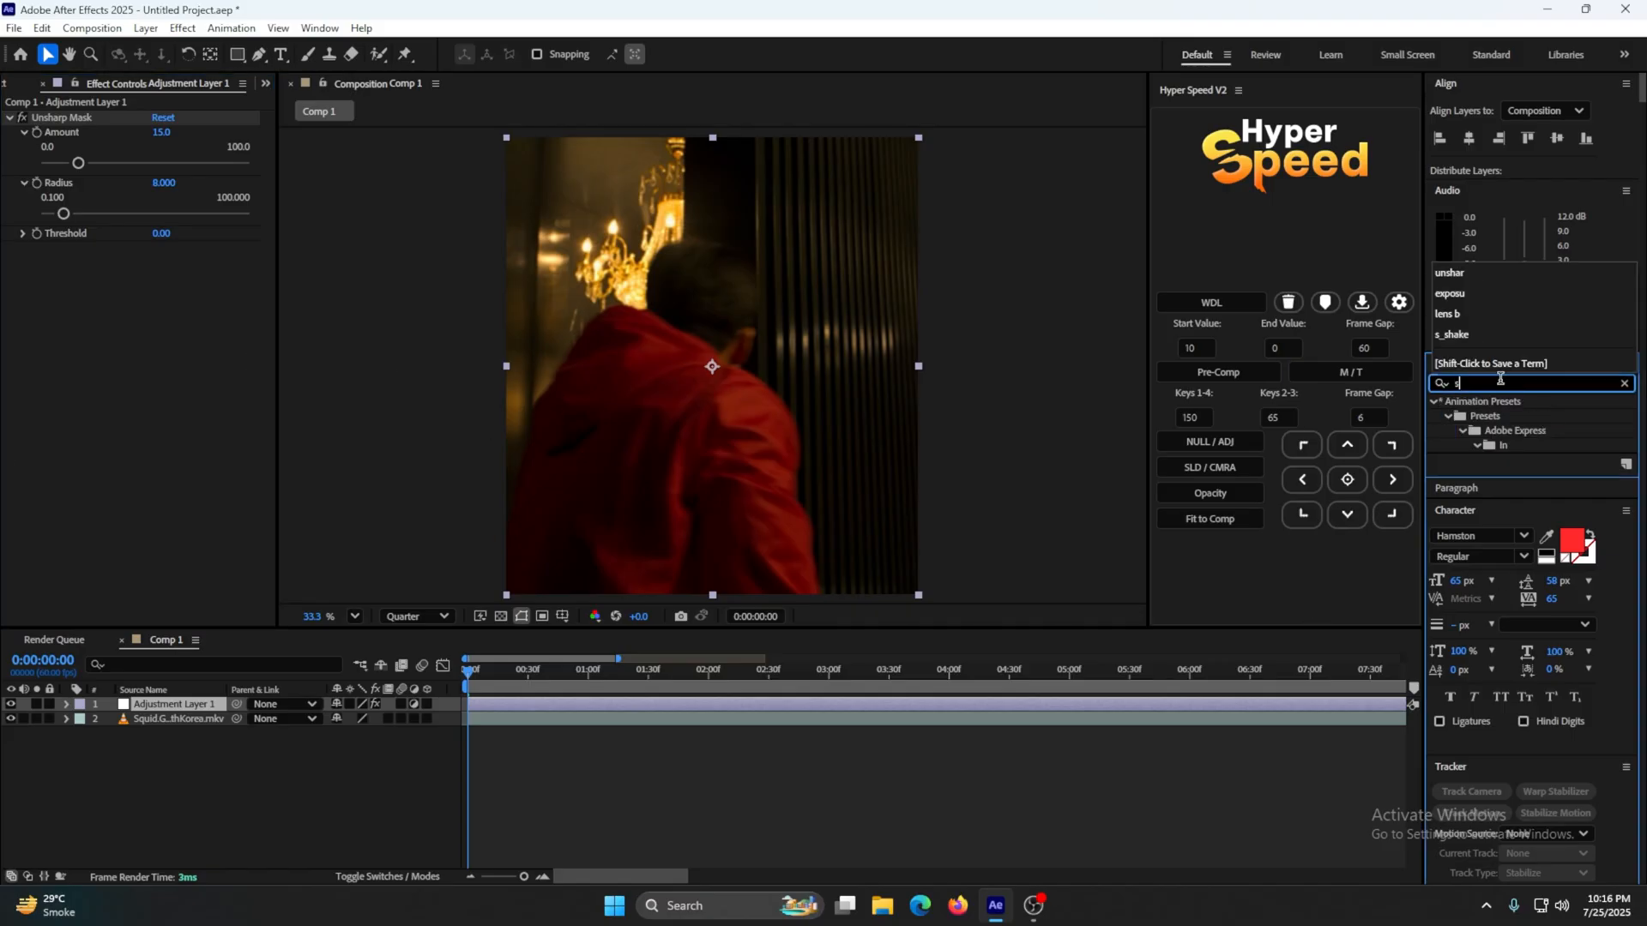
type("harpen")
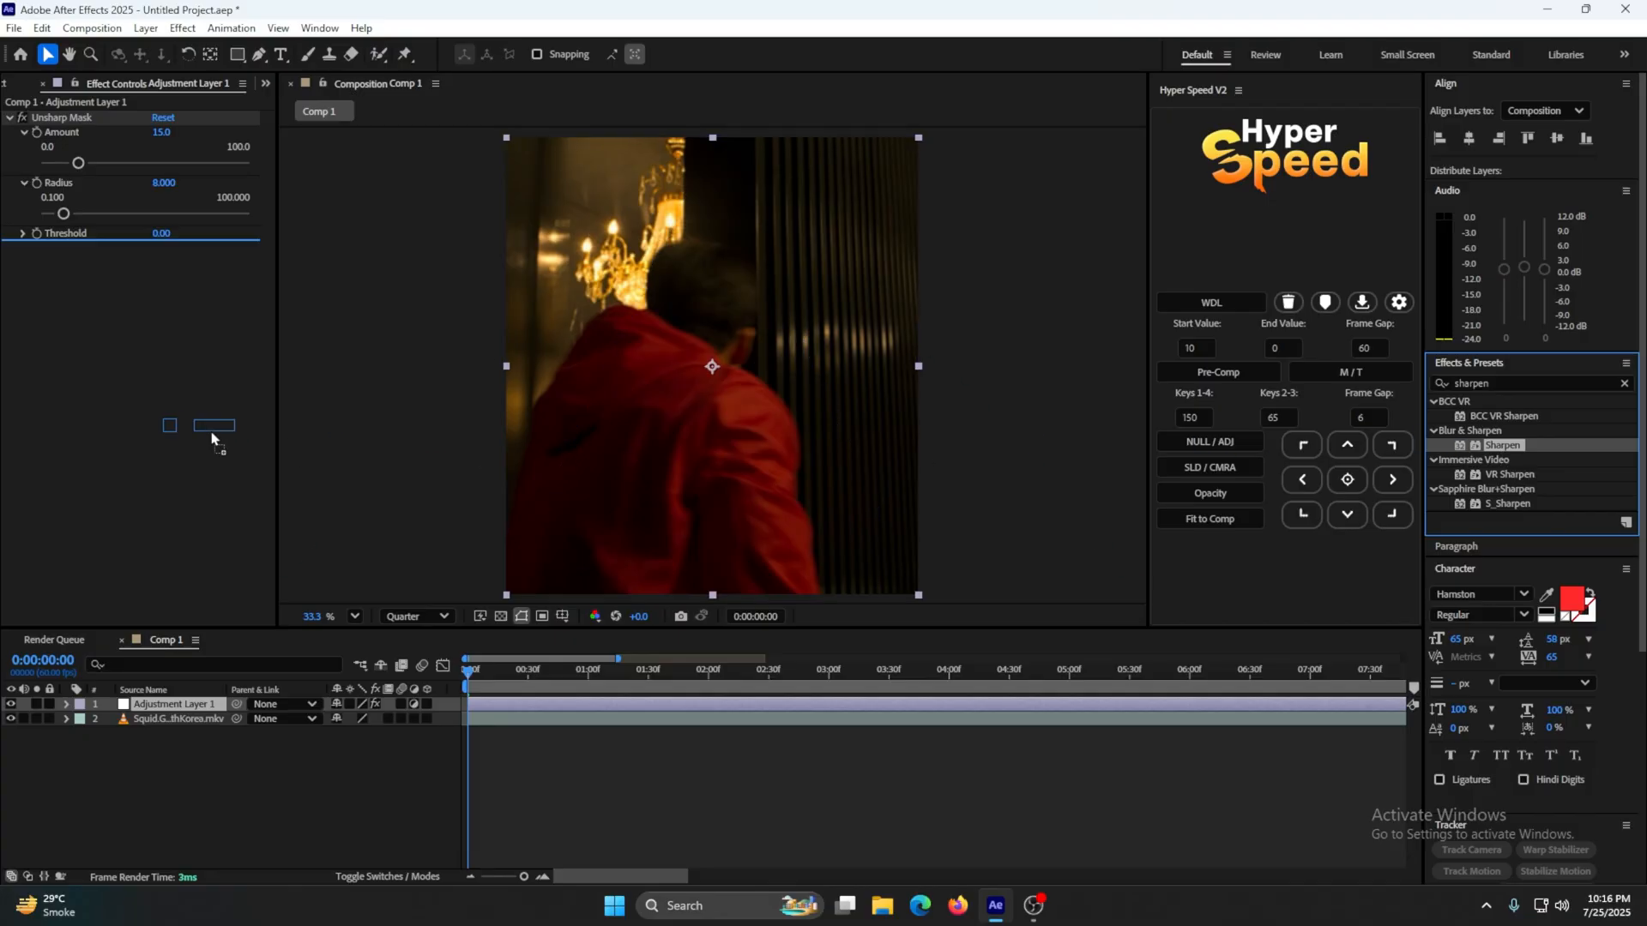
double_click(1501, 444)
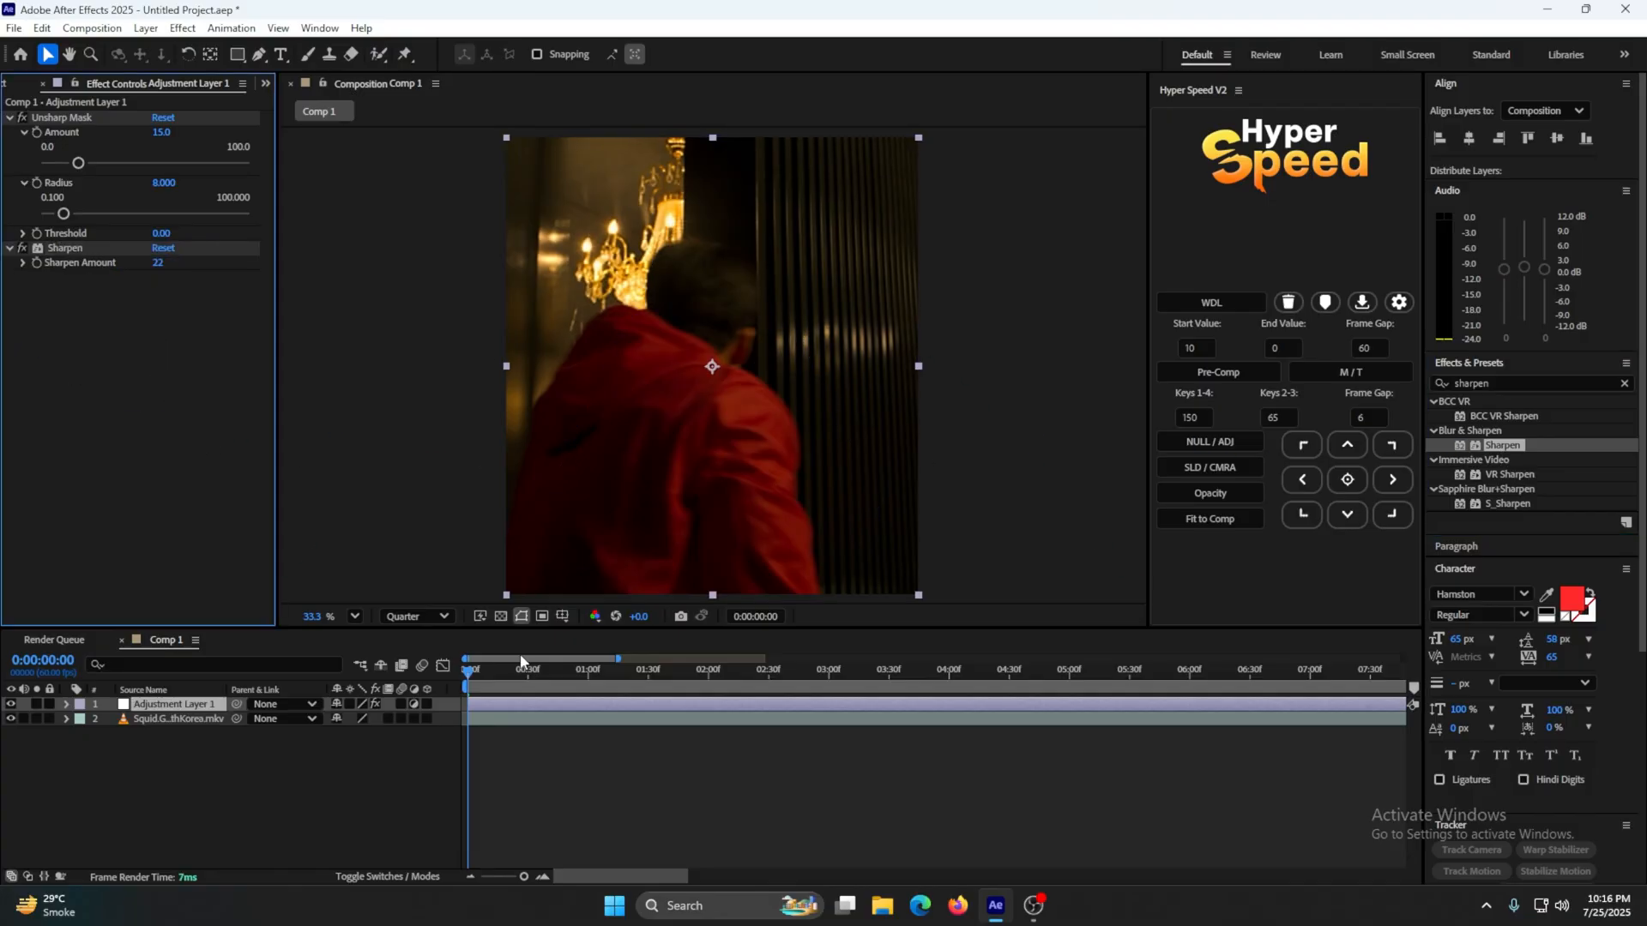
left_click(788, 669)
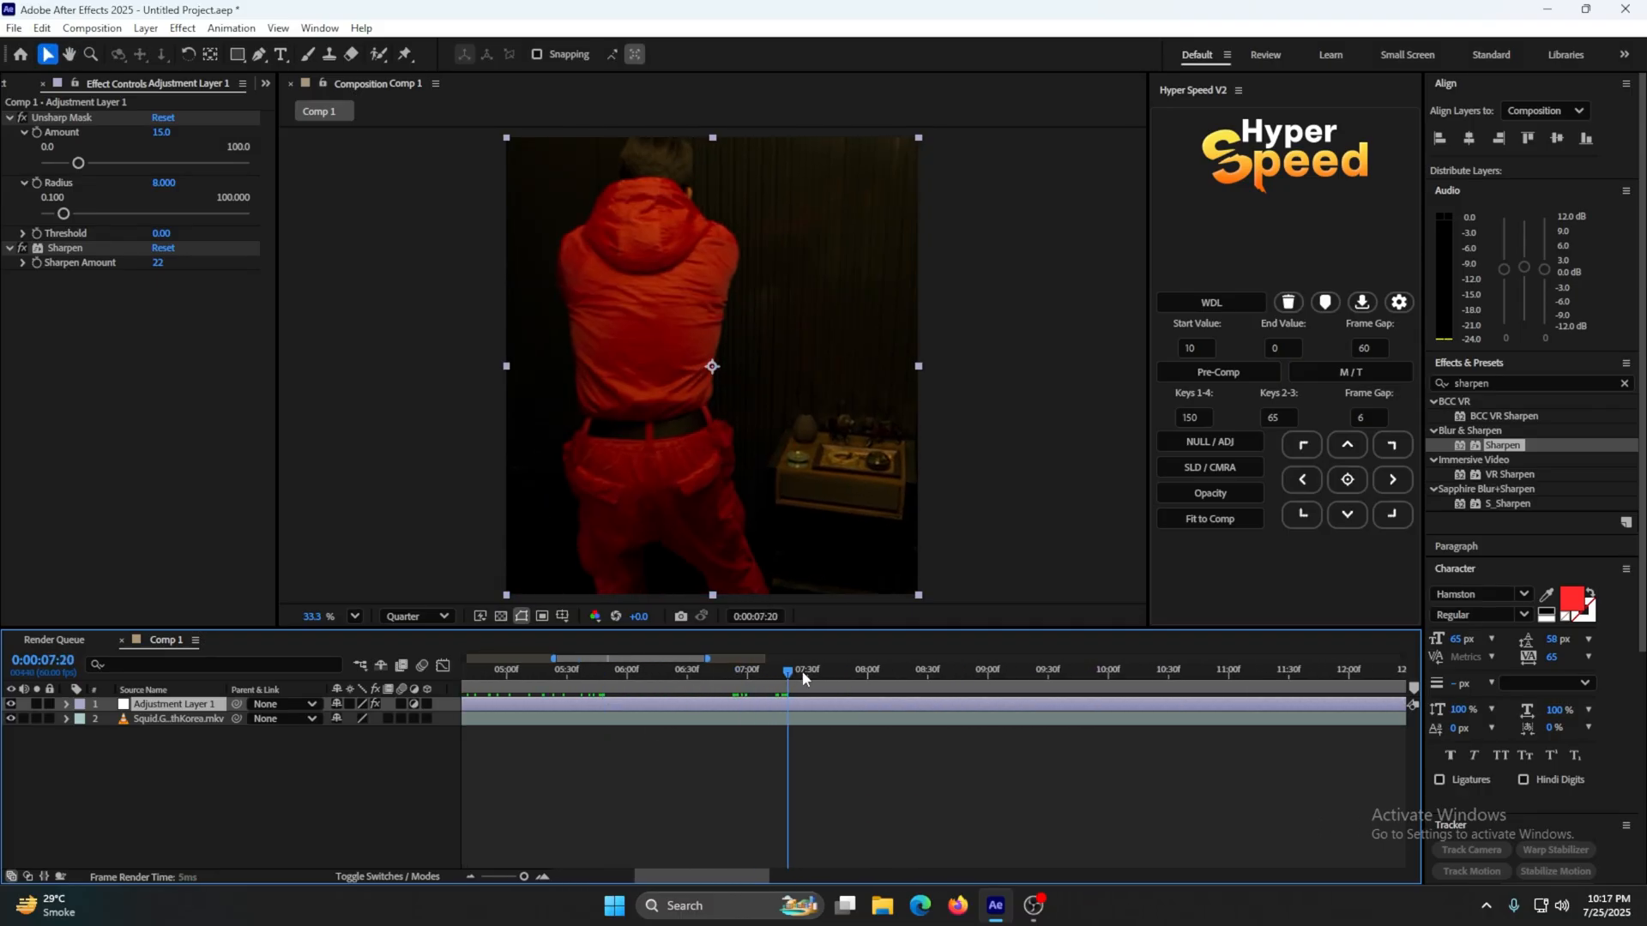
key("Home")
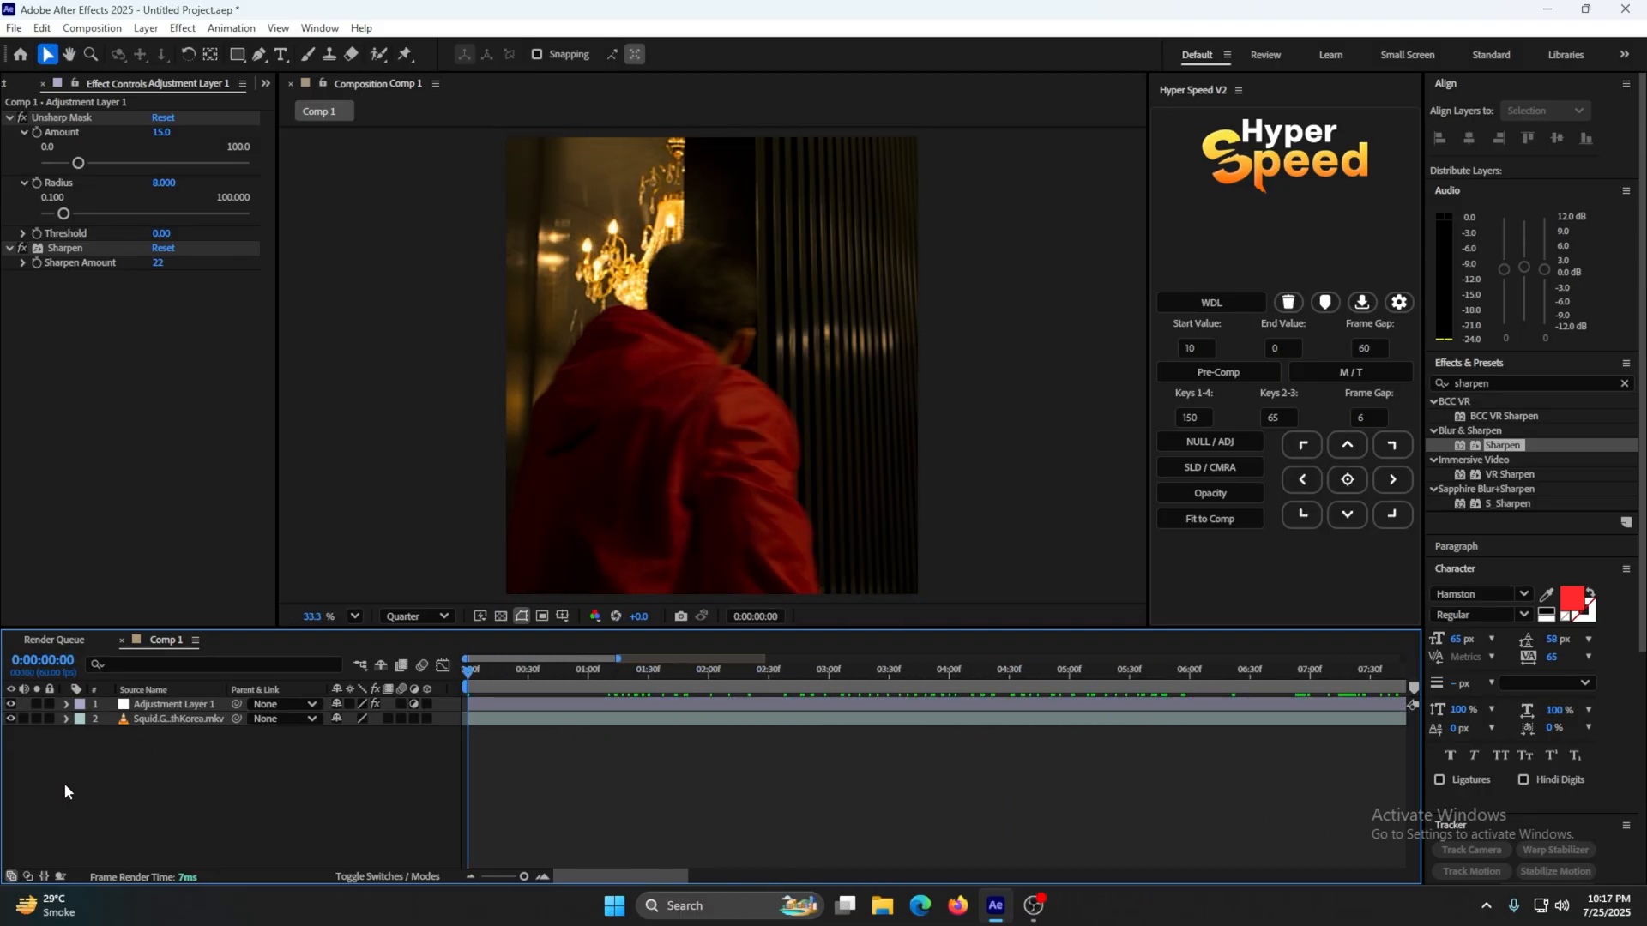
mouse_move(208, 791)
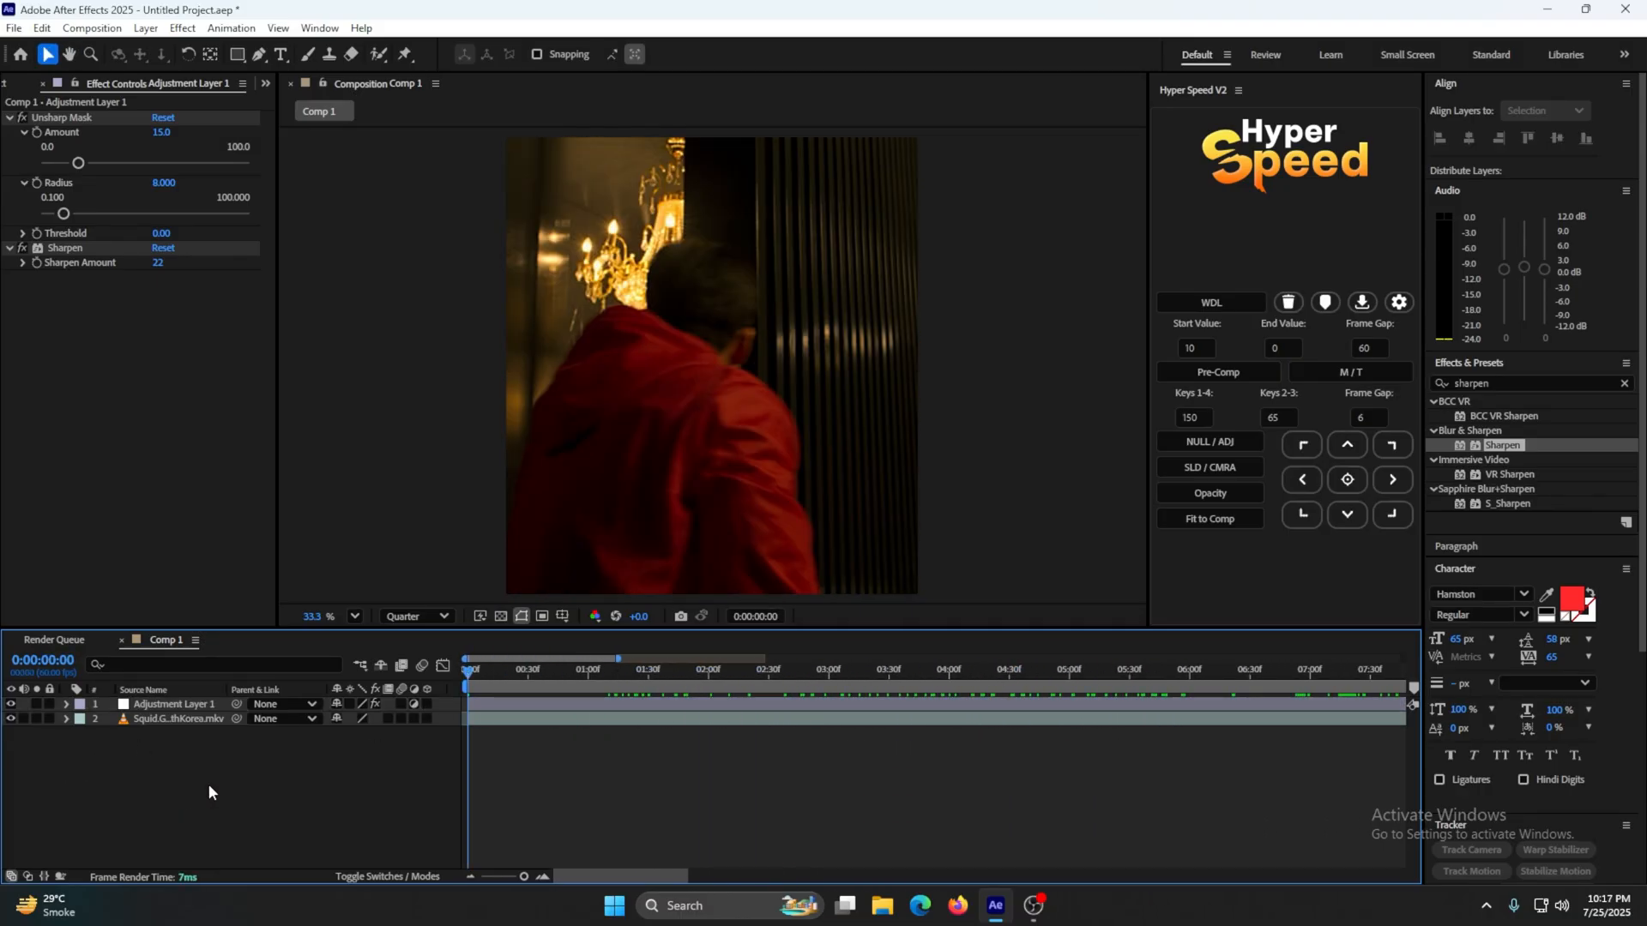
Add Comp 1 to the Render Queue and choose the H.264 output preset
left_click(53, 640)
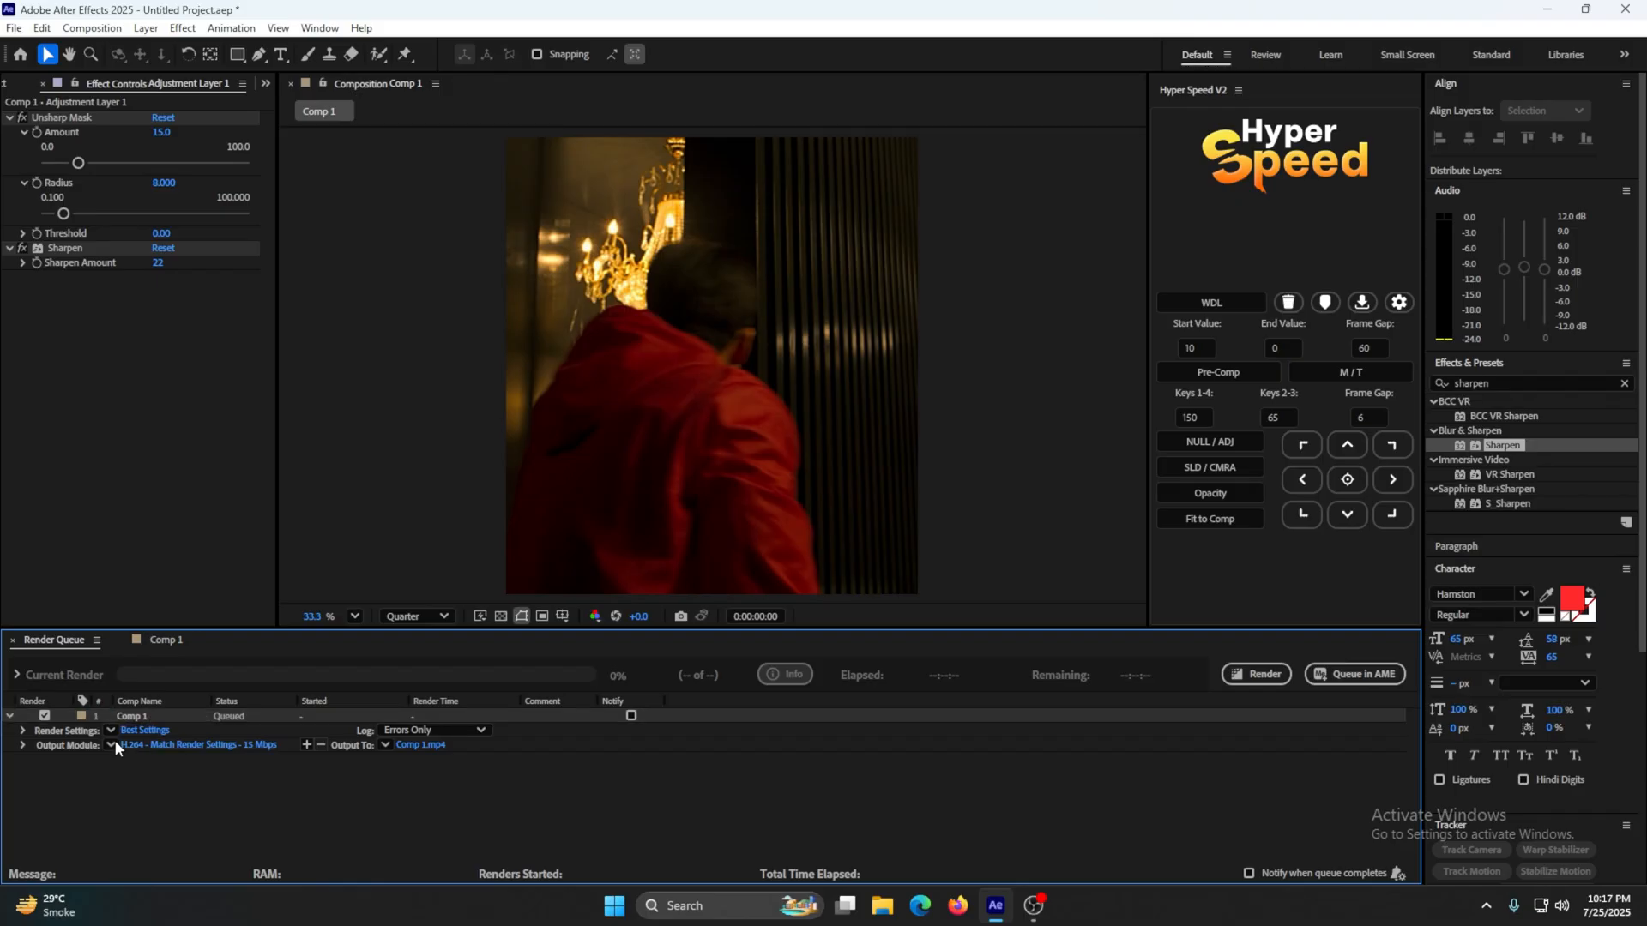
left_click(116, 751)
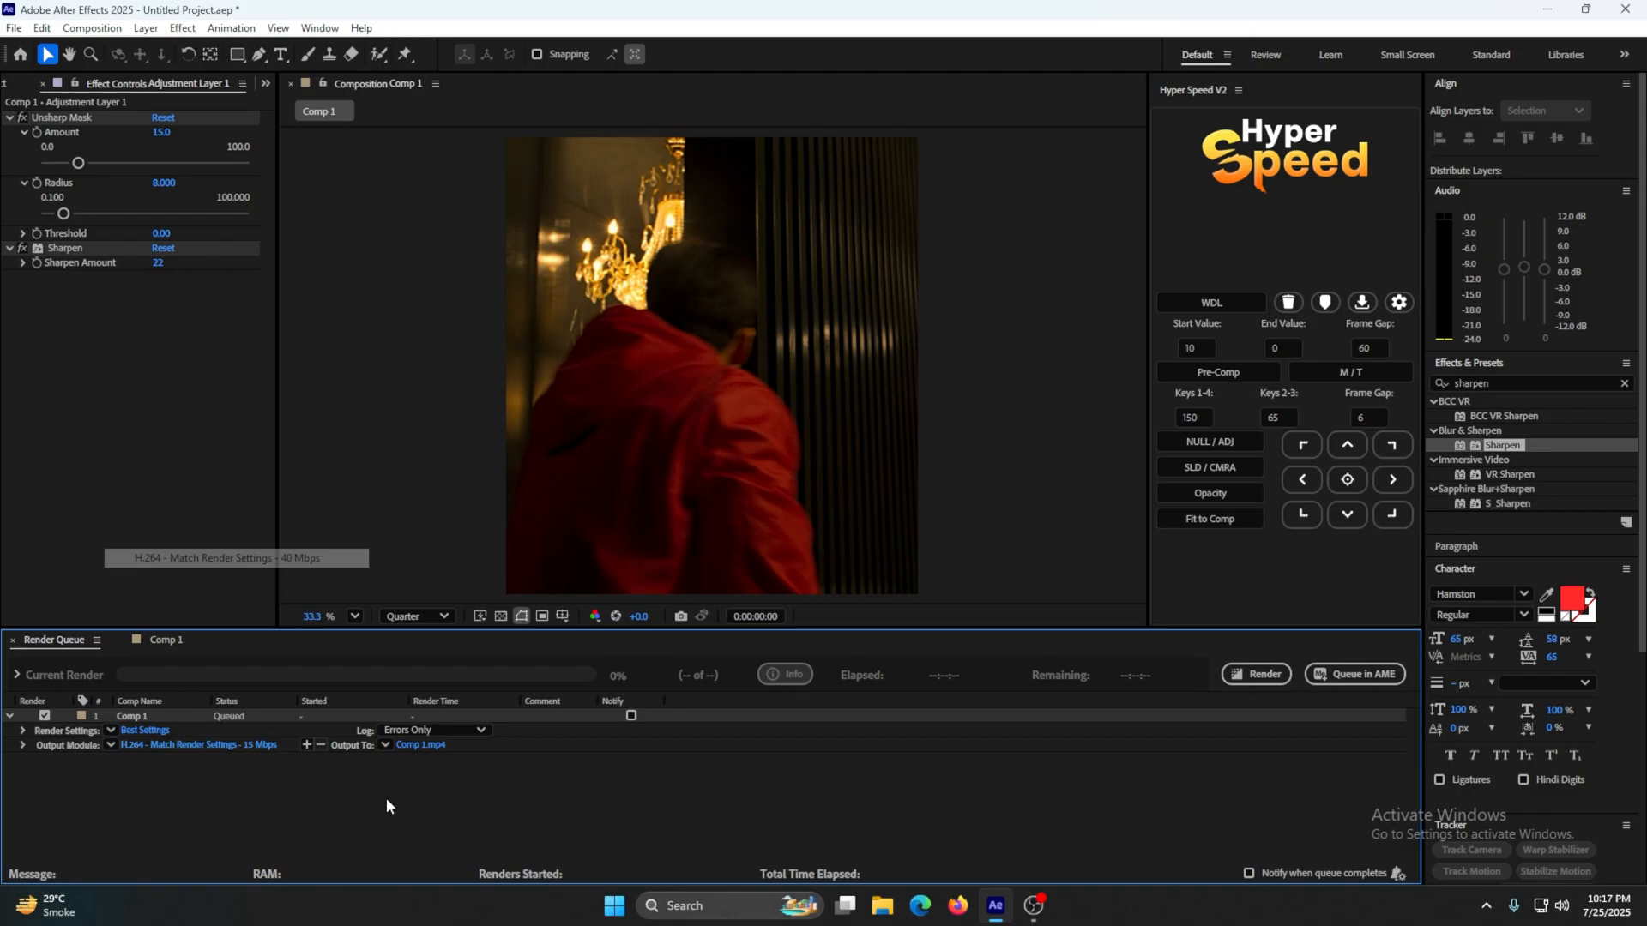
left_click(1031, 911)
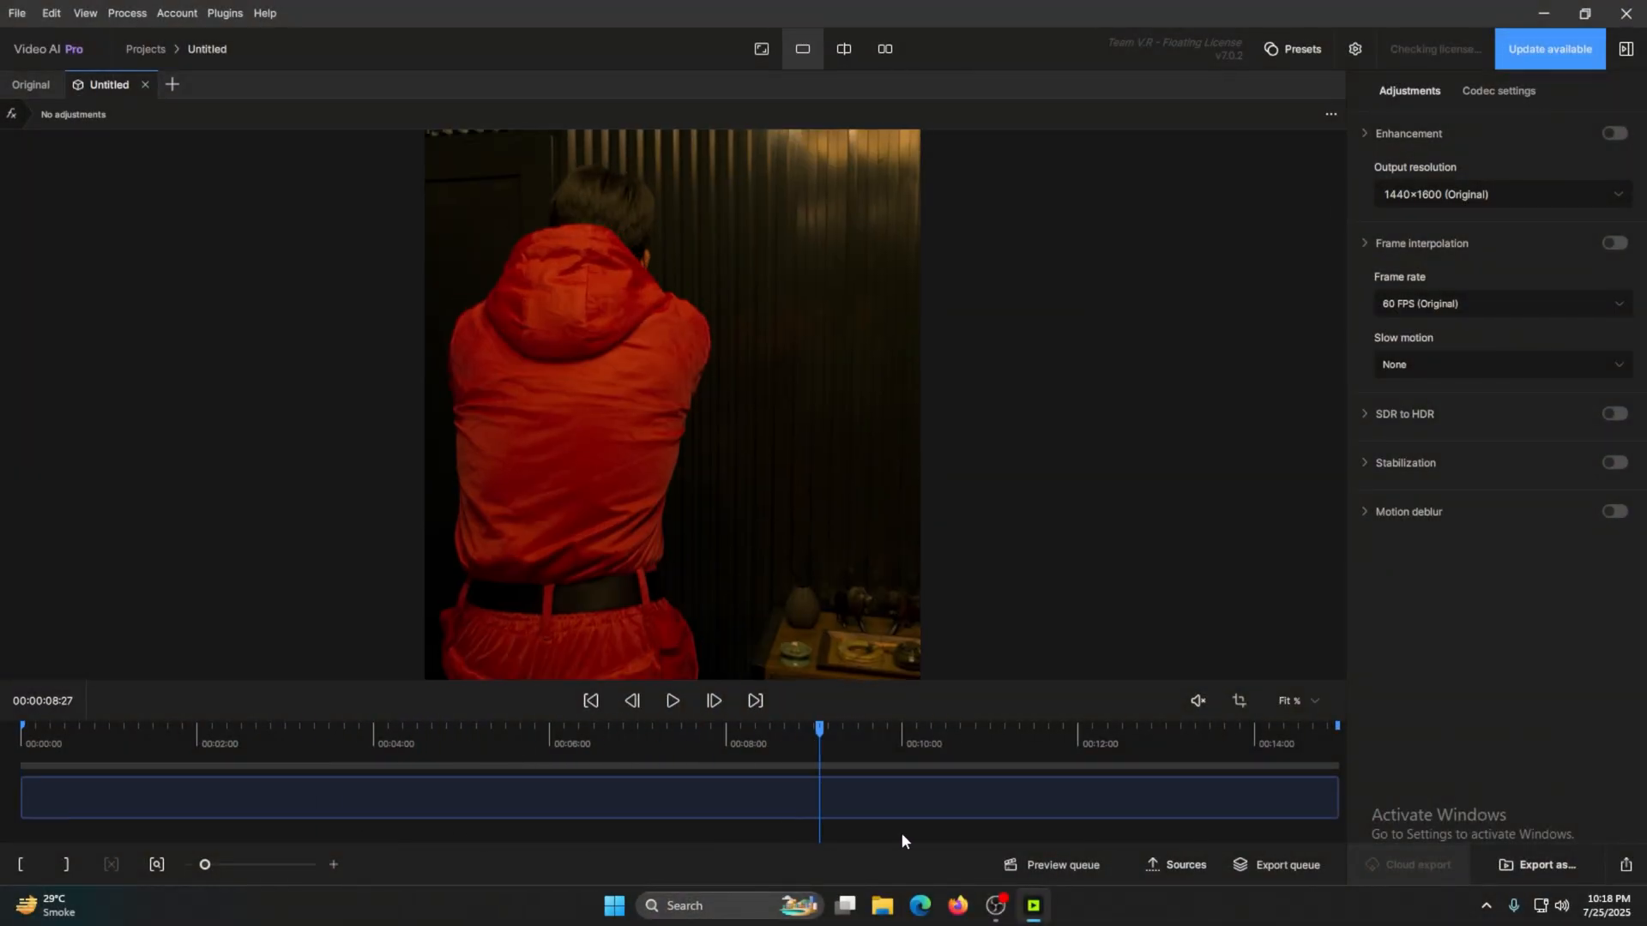
Rewind the preview, enable Enhancement, and scroll down to the Proteus model settings
left_click(589, 712)
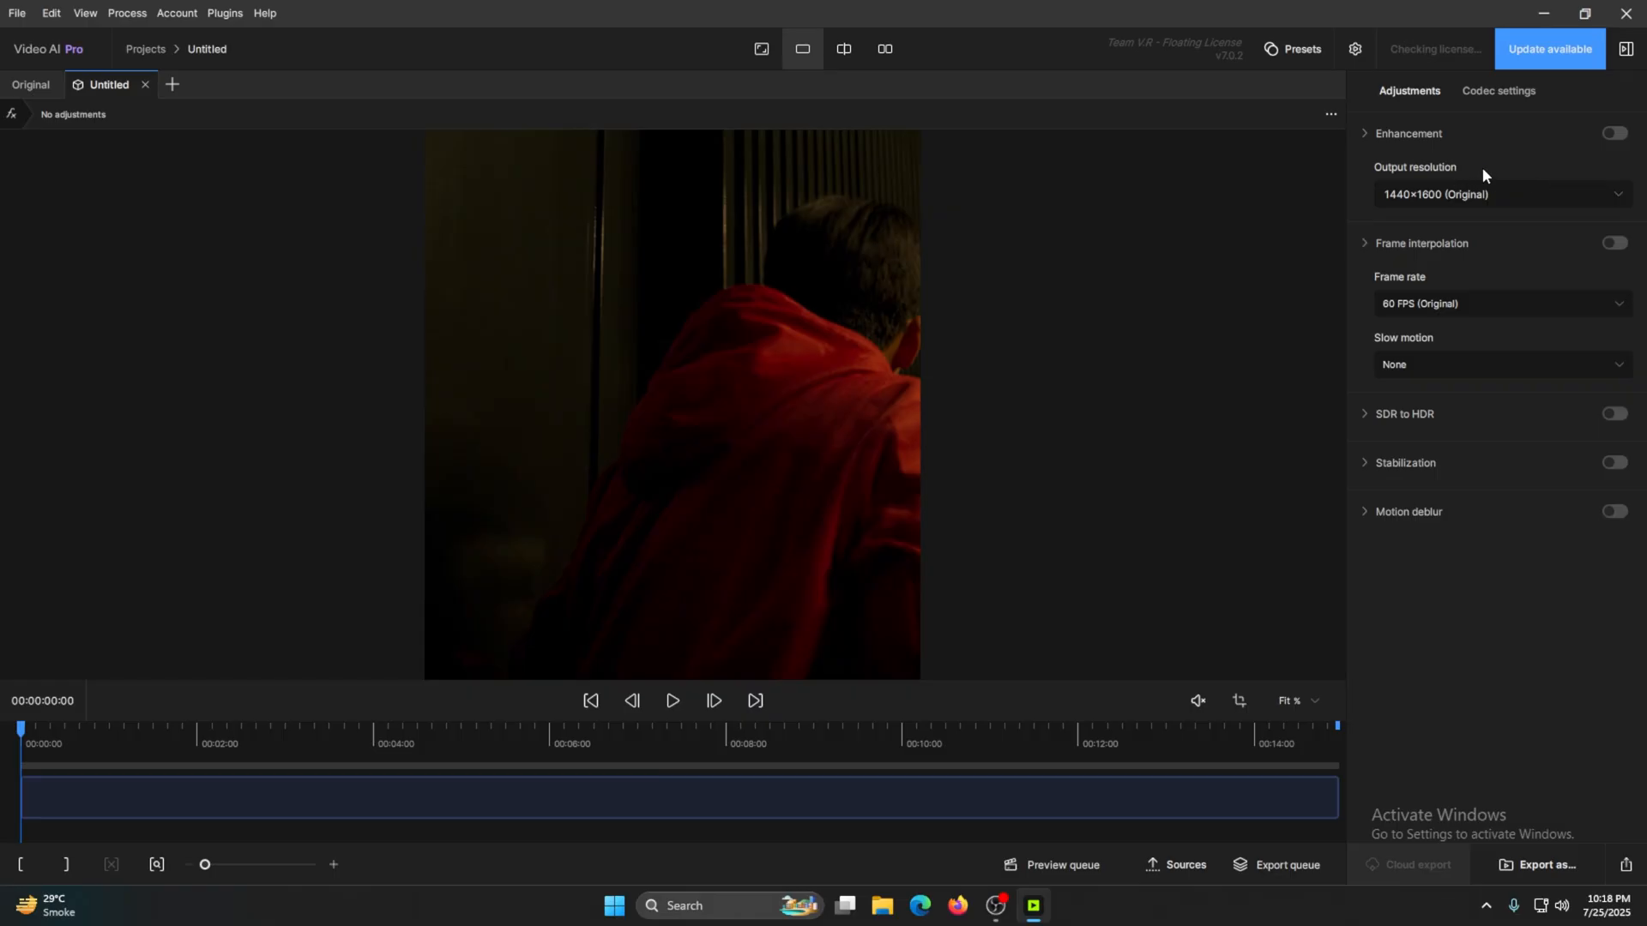
left_click(1615, 134)
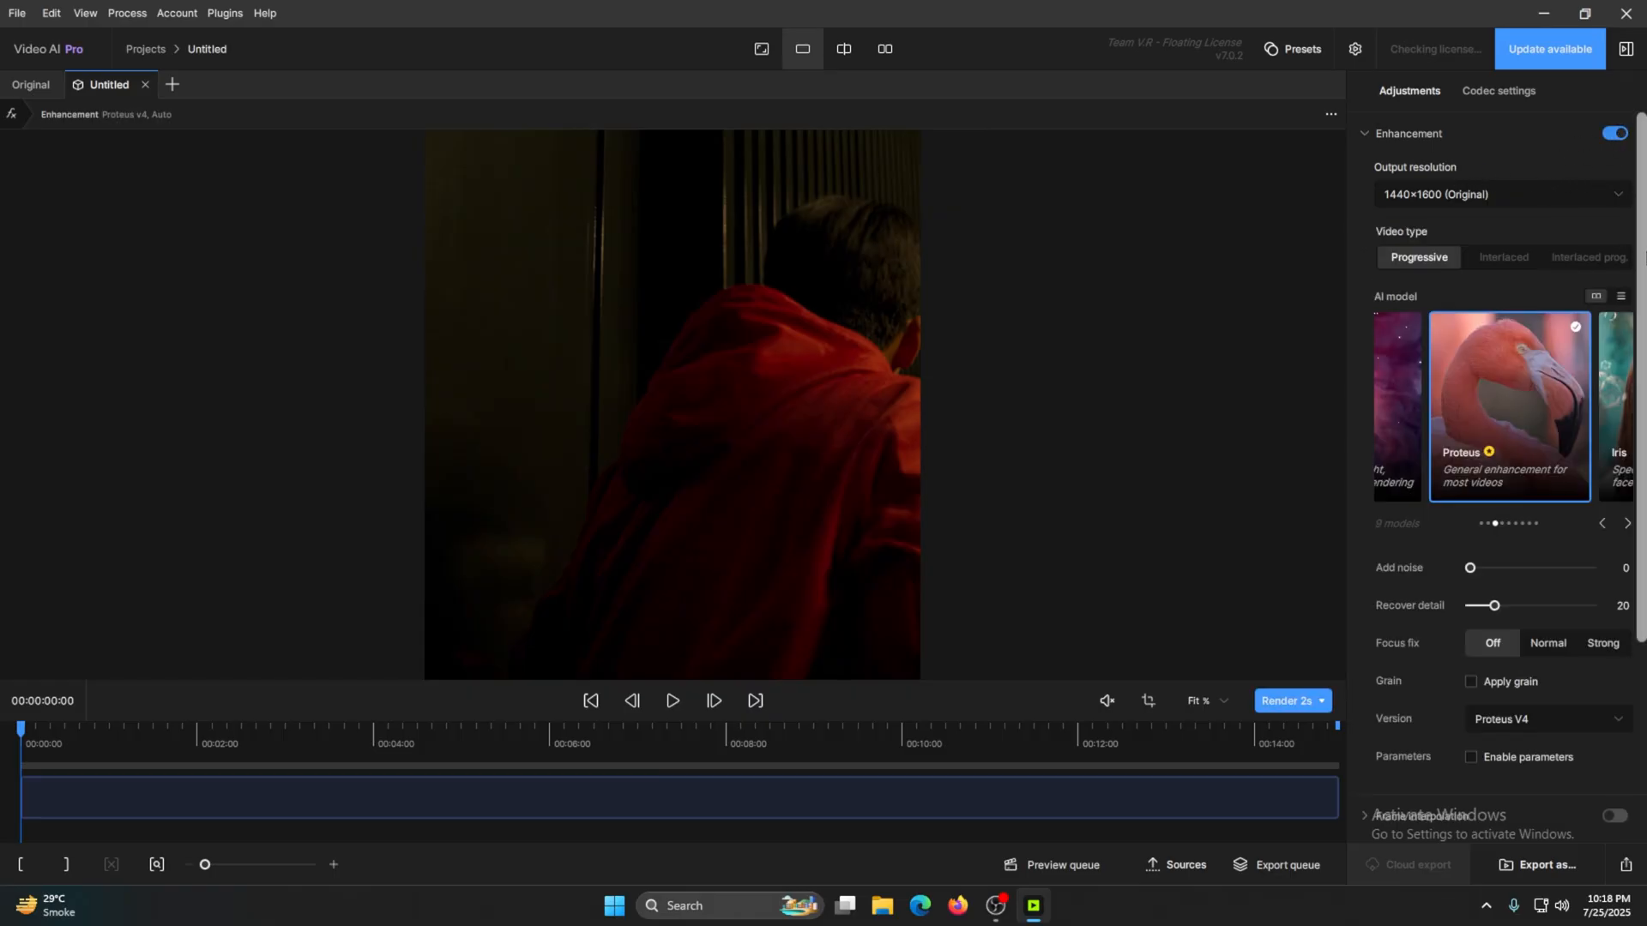
scroll("down", 3)
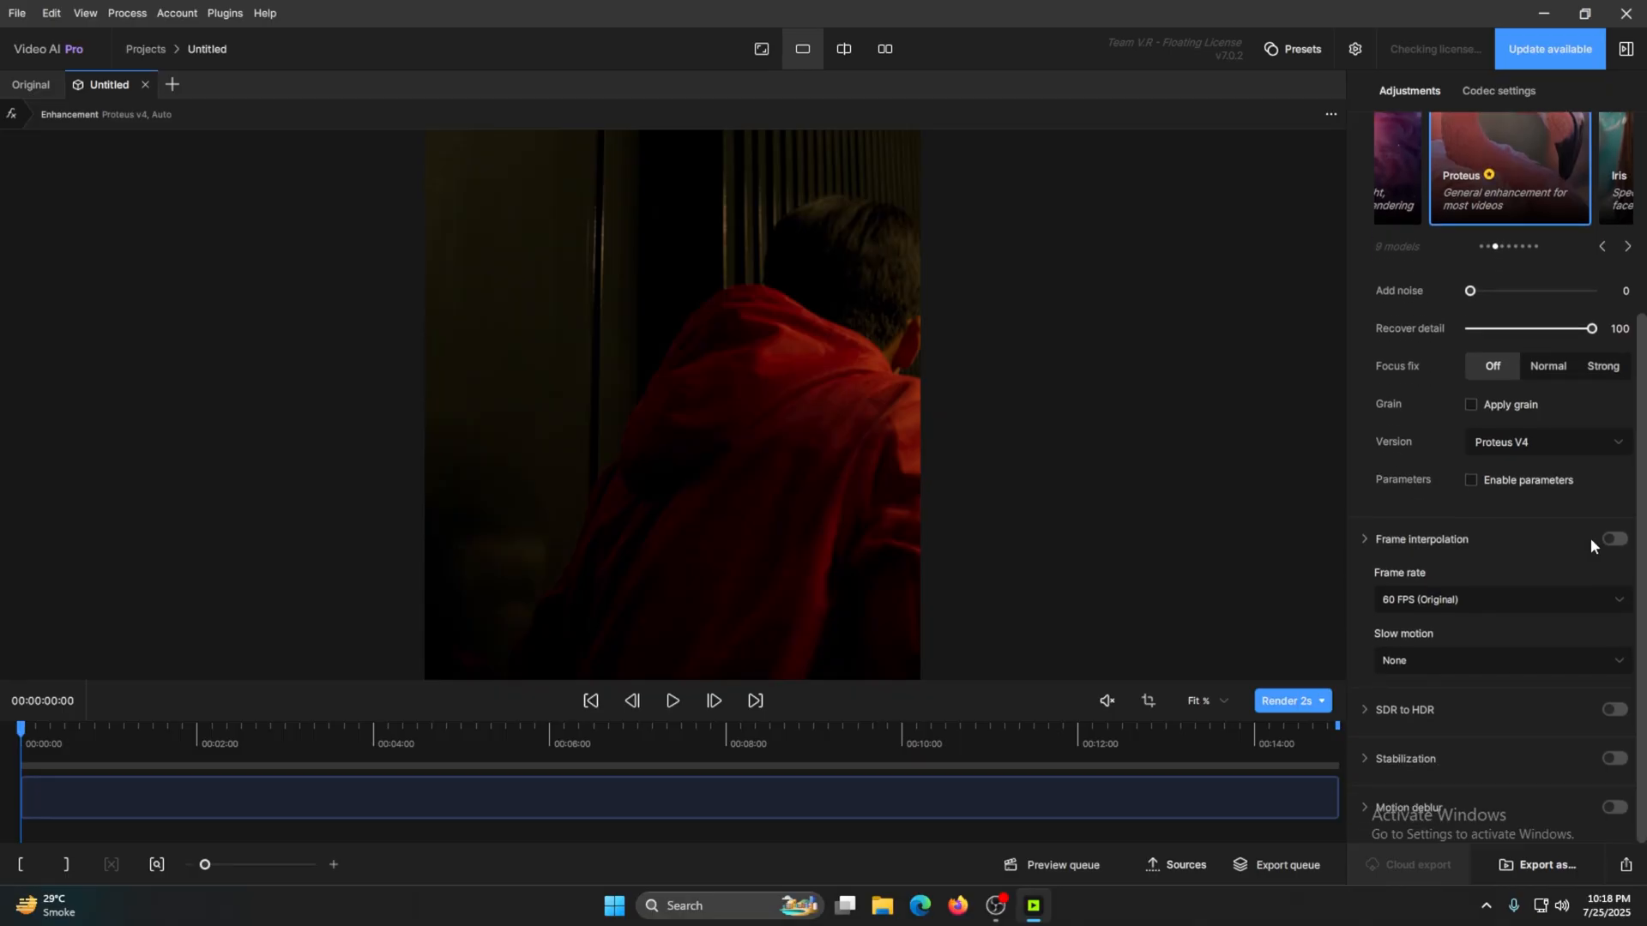
Set Proteus V3 to Manual with sliders 65, 75, 20, 55, 15, 85 and queue the export
left_click(1470, 481)
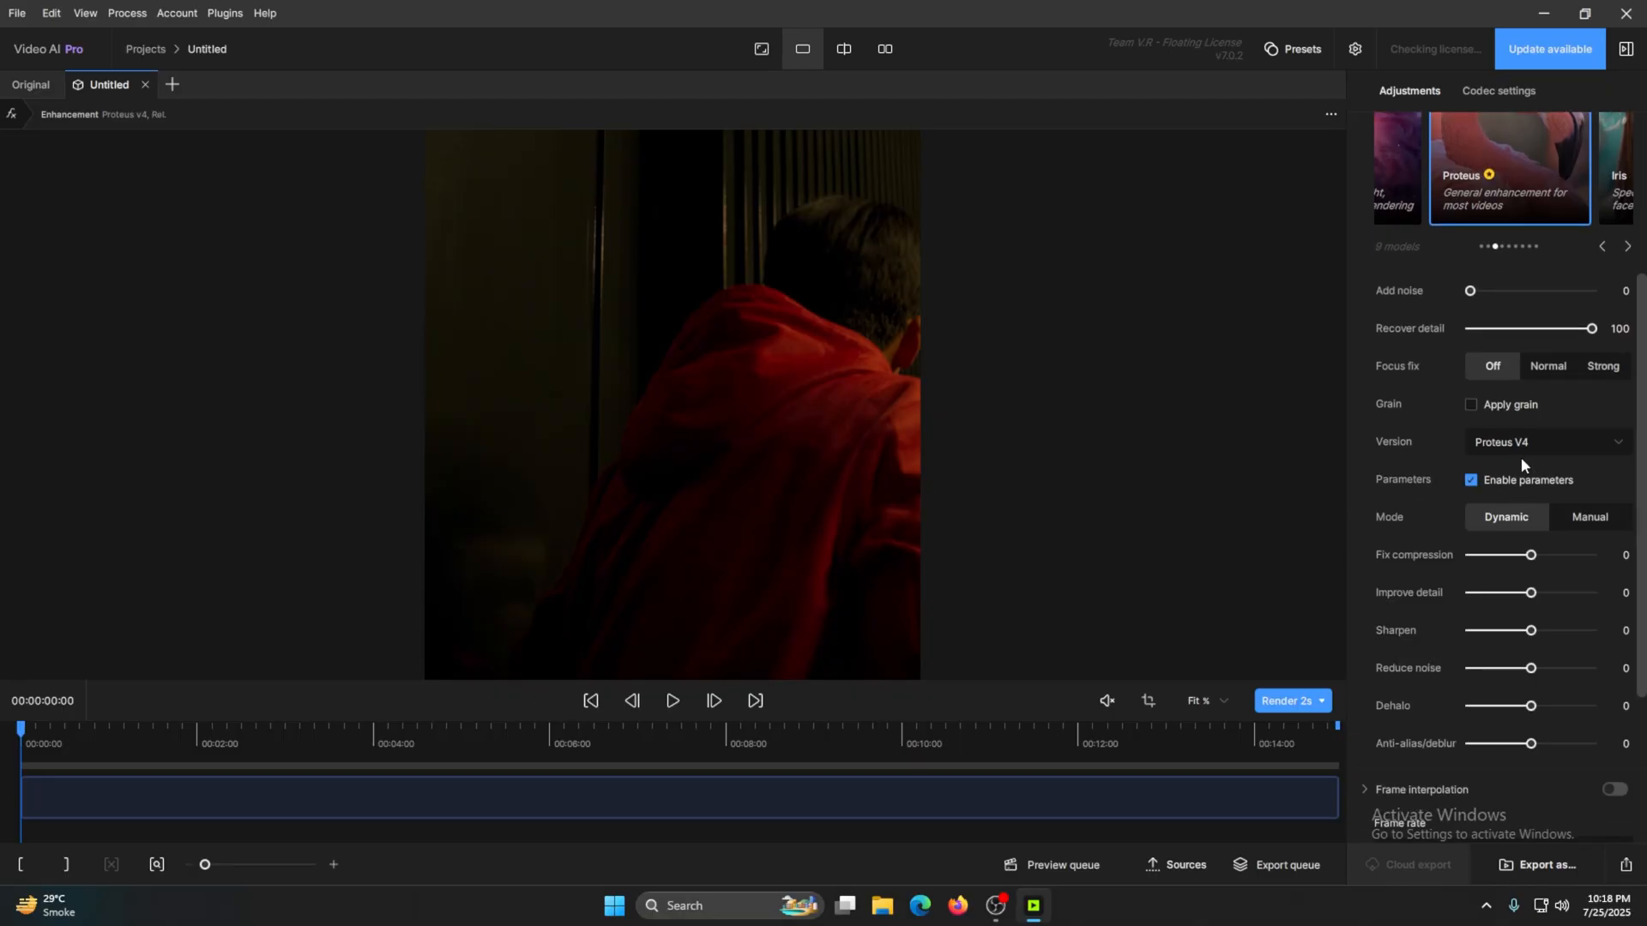
left_click(1544, 442)
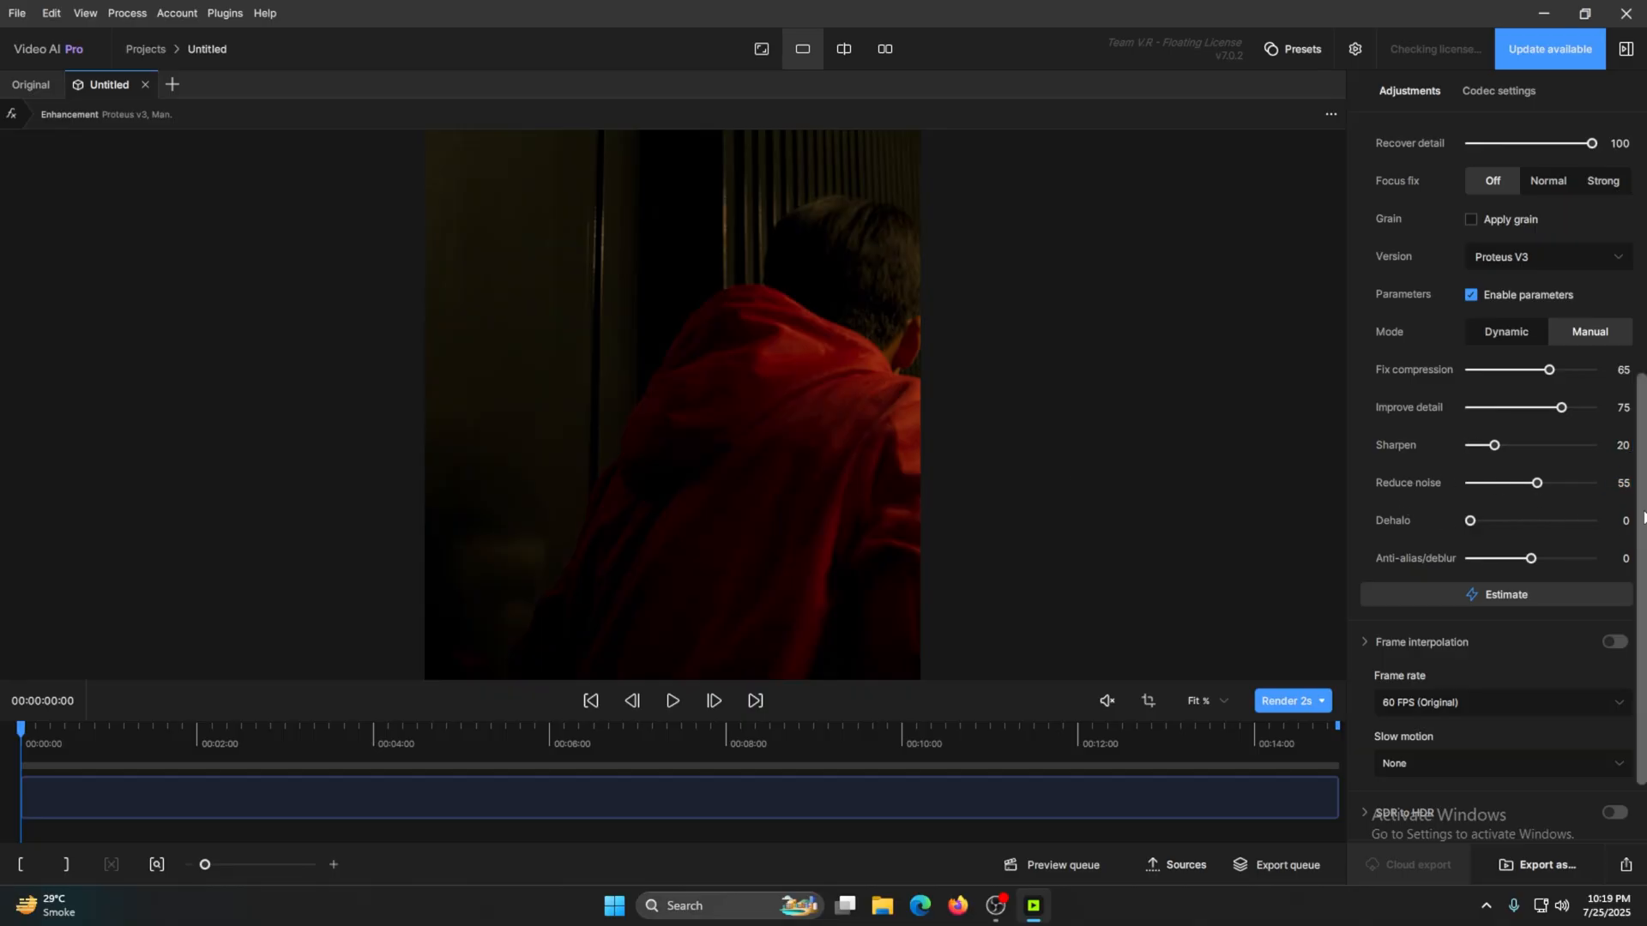
left_click(803, 743)
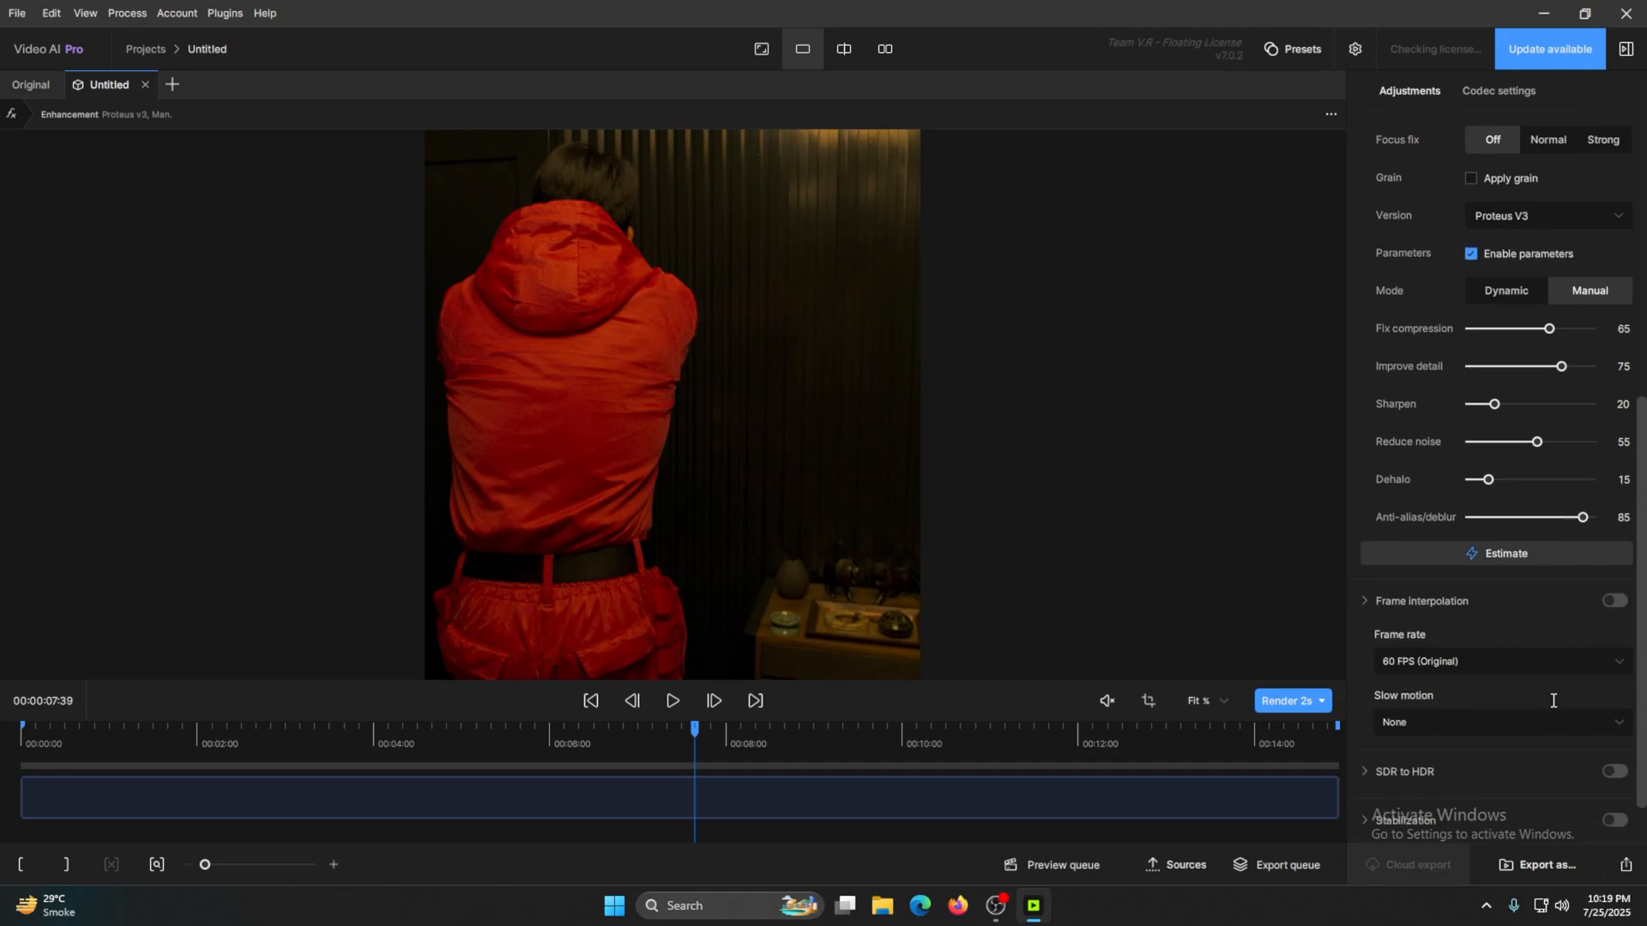
left_click(1279, 864)
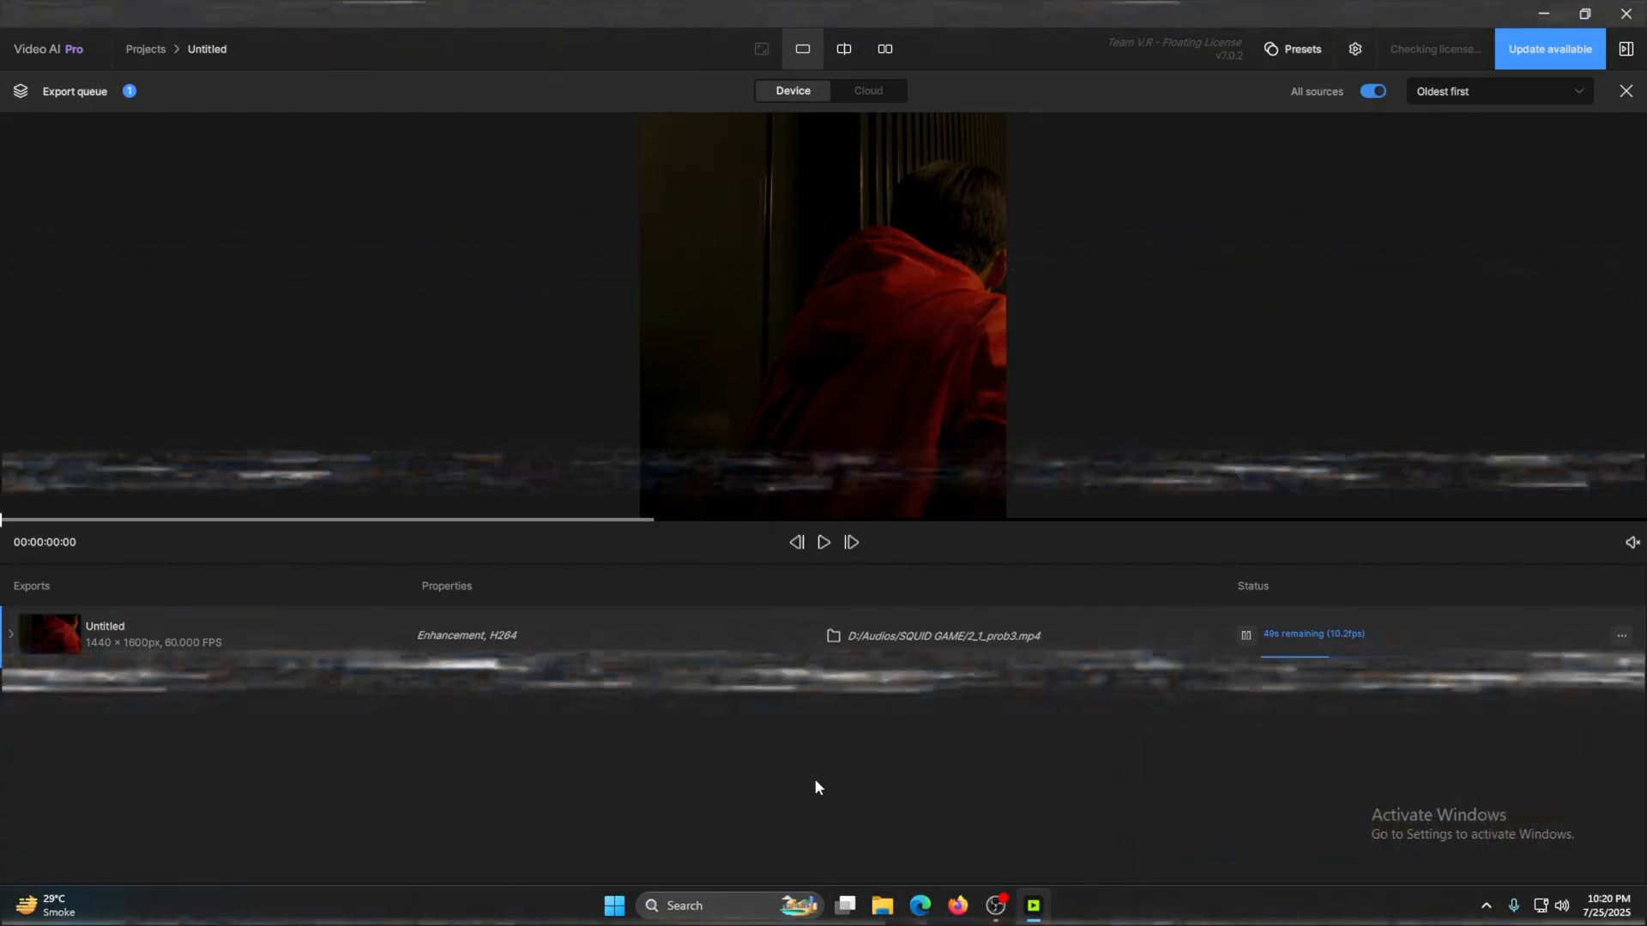
Run the 1440×1600, 60 fps H264 export into the SQUID GAME folder
left_click(1034, 906)
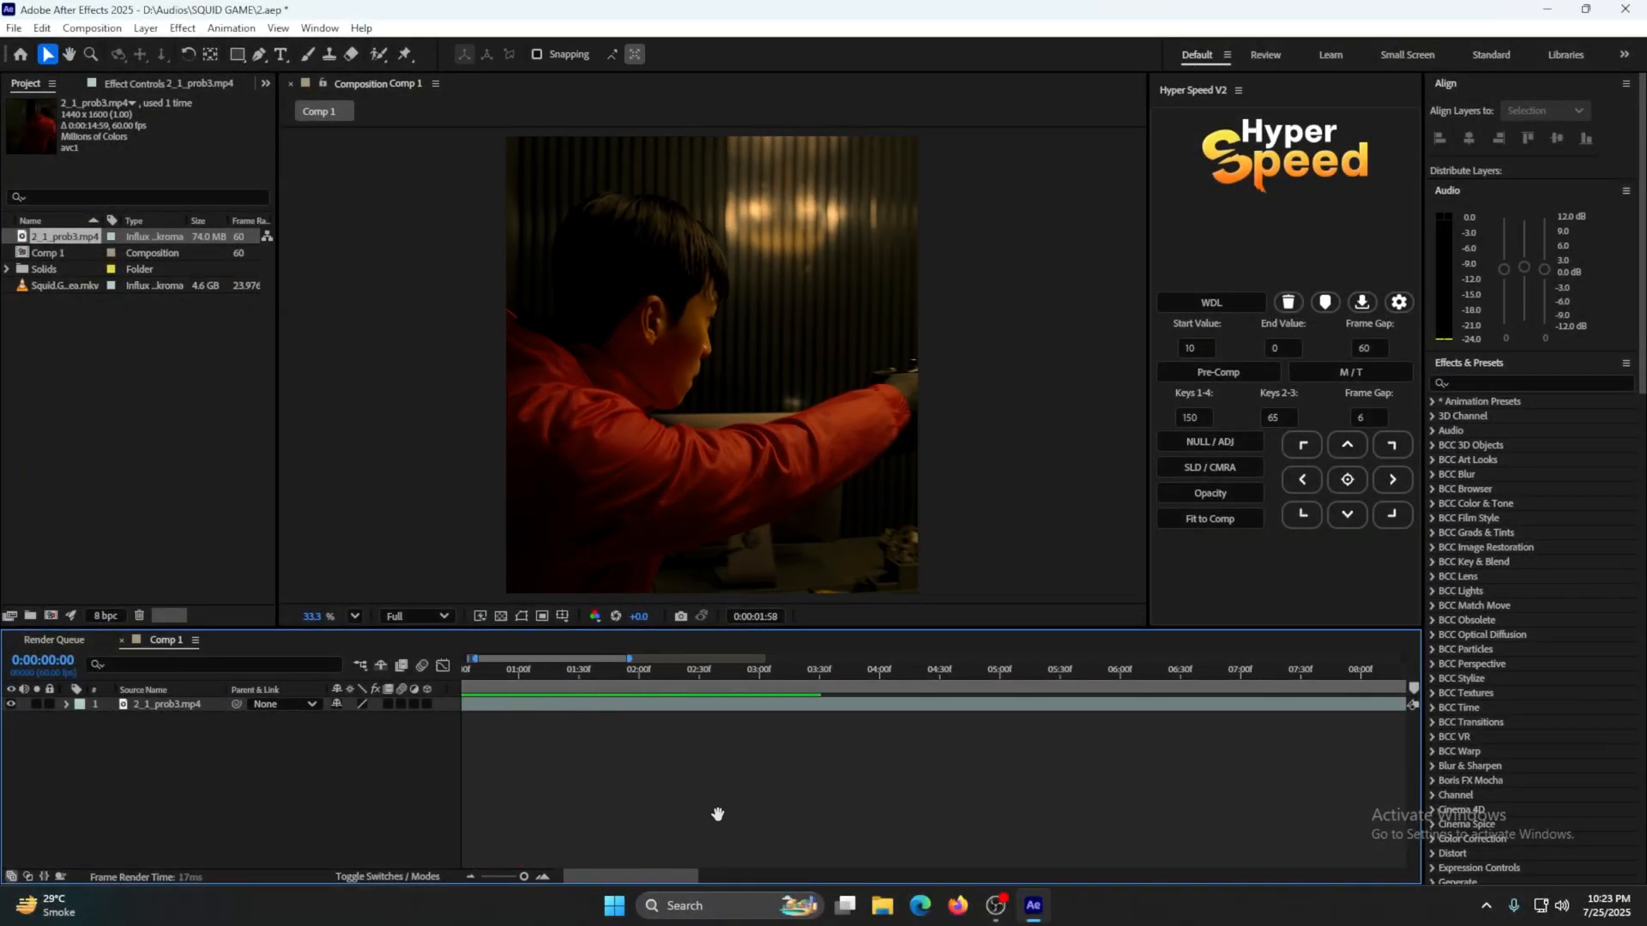
Add Adjustment Layer 2 above the upscaled clip and search the effects for S_Sharpen
left_click(673, 659)
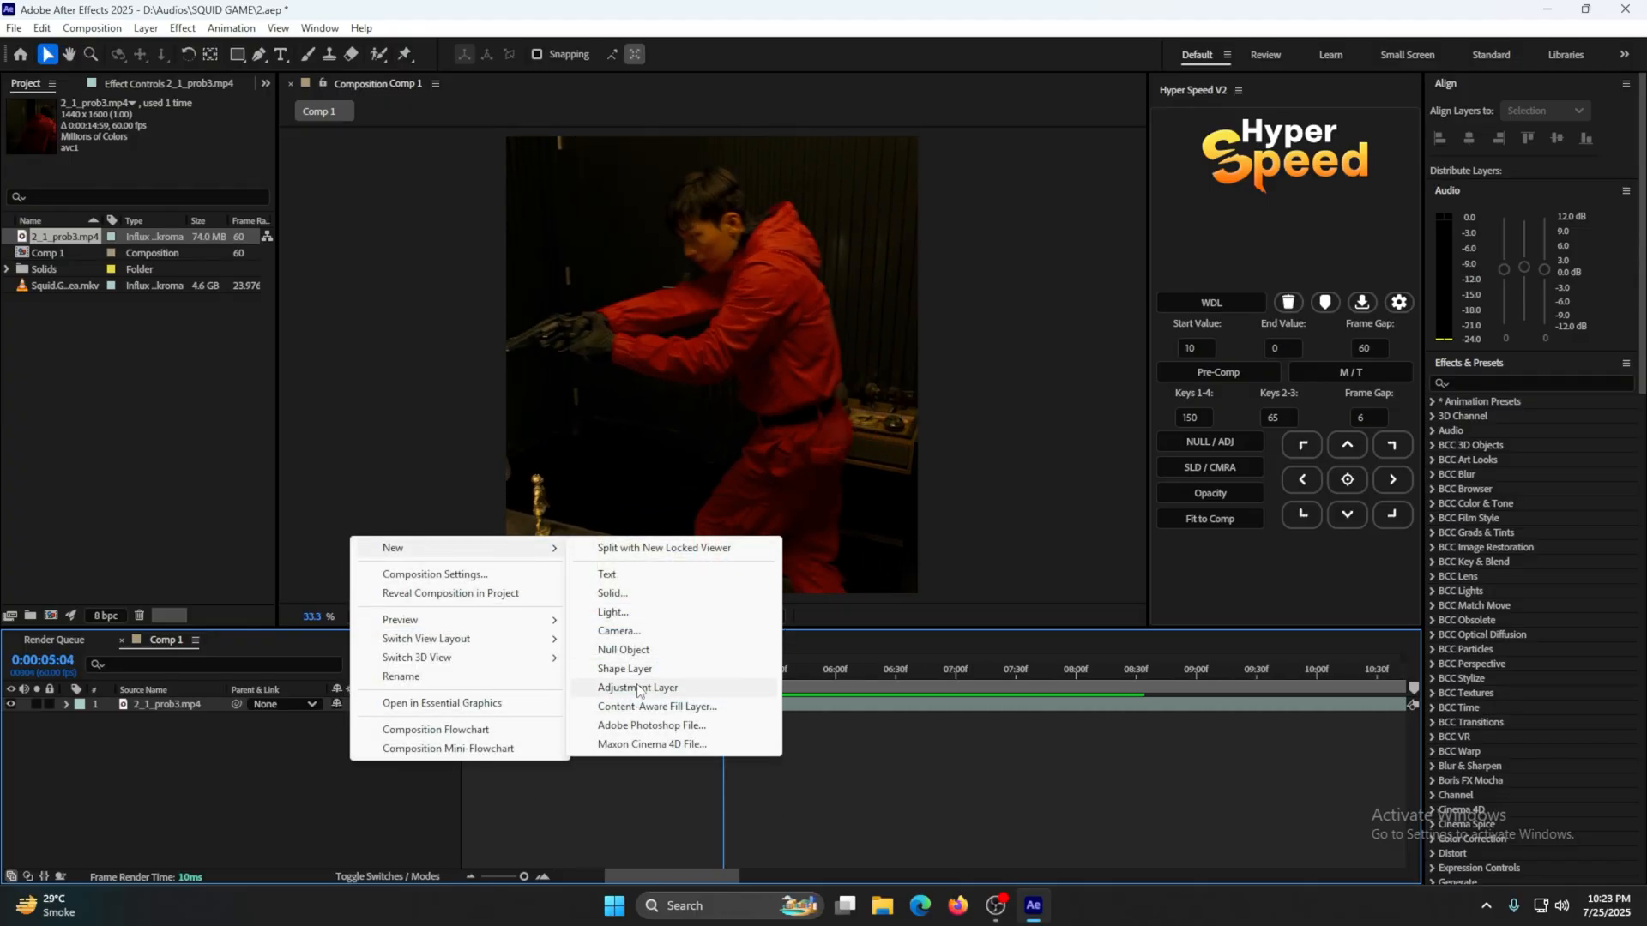
left_click(636, 687)
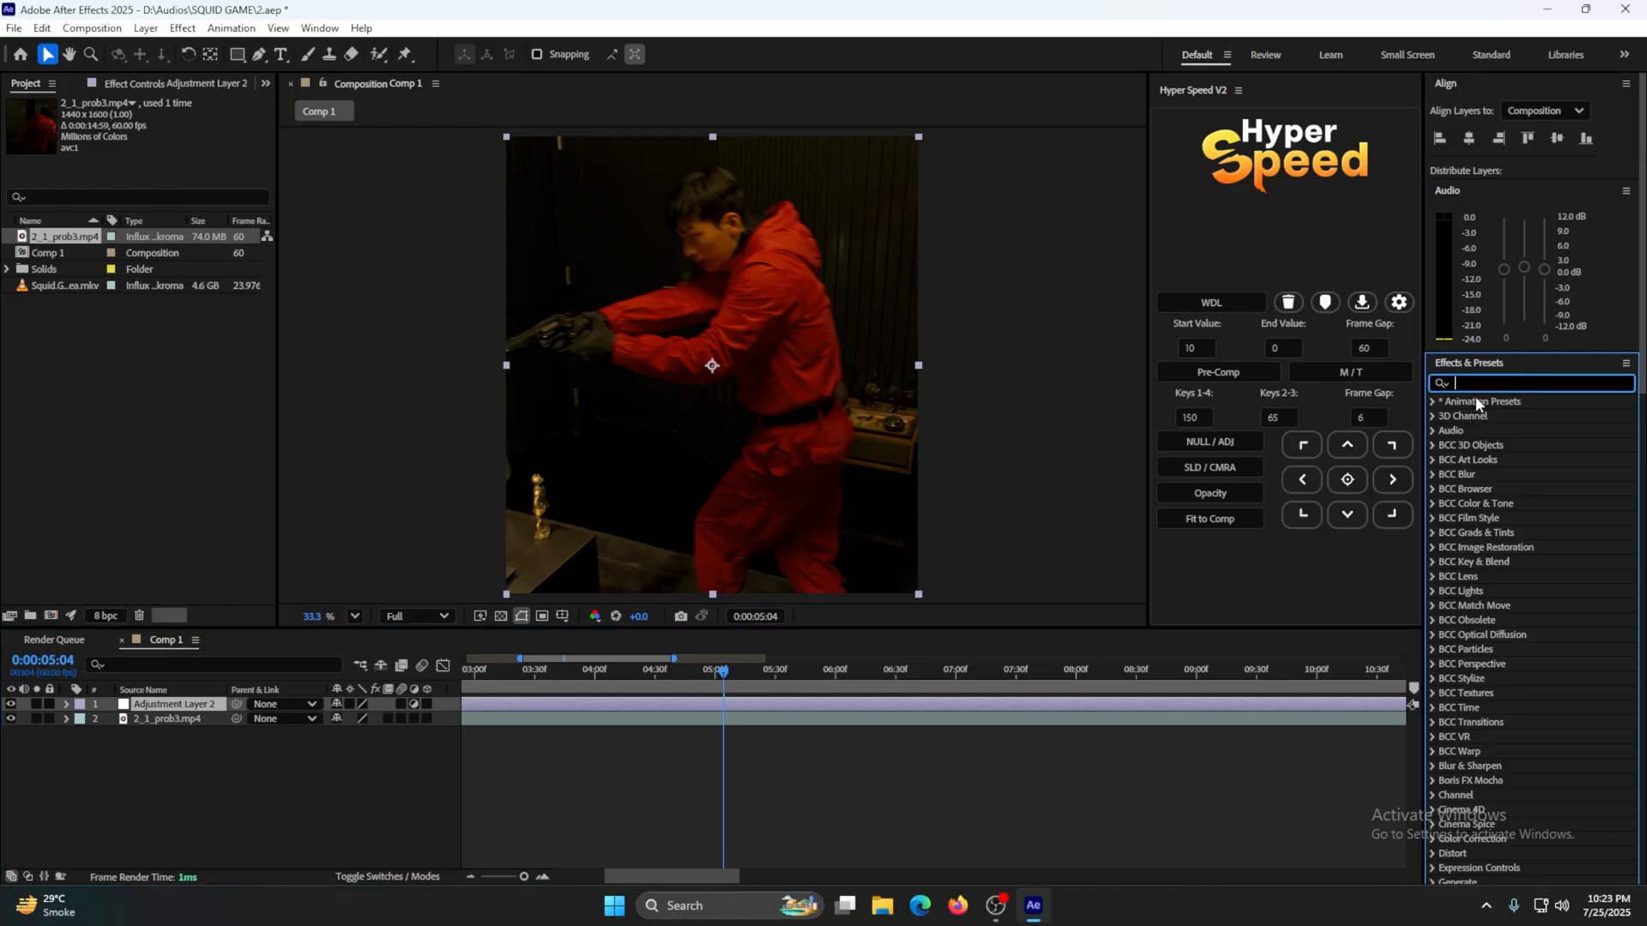
mouse_move(931, 553)
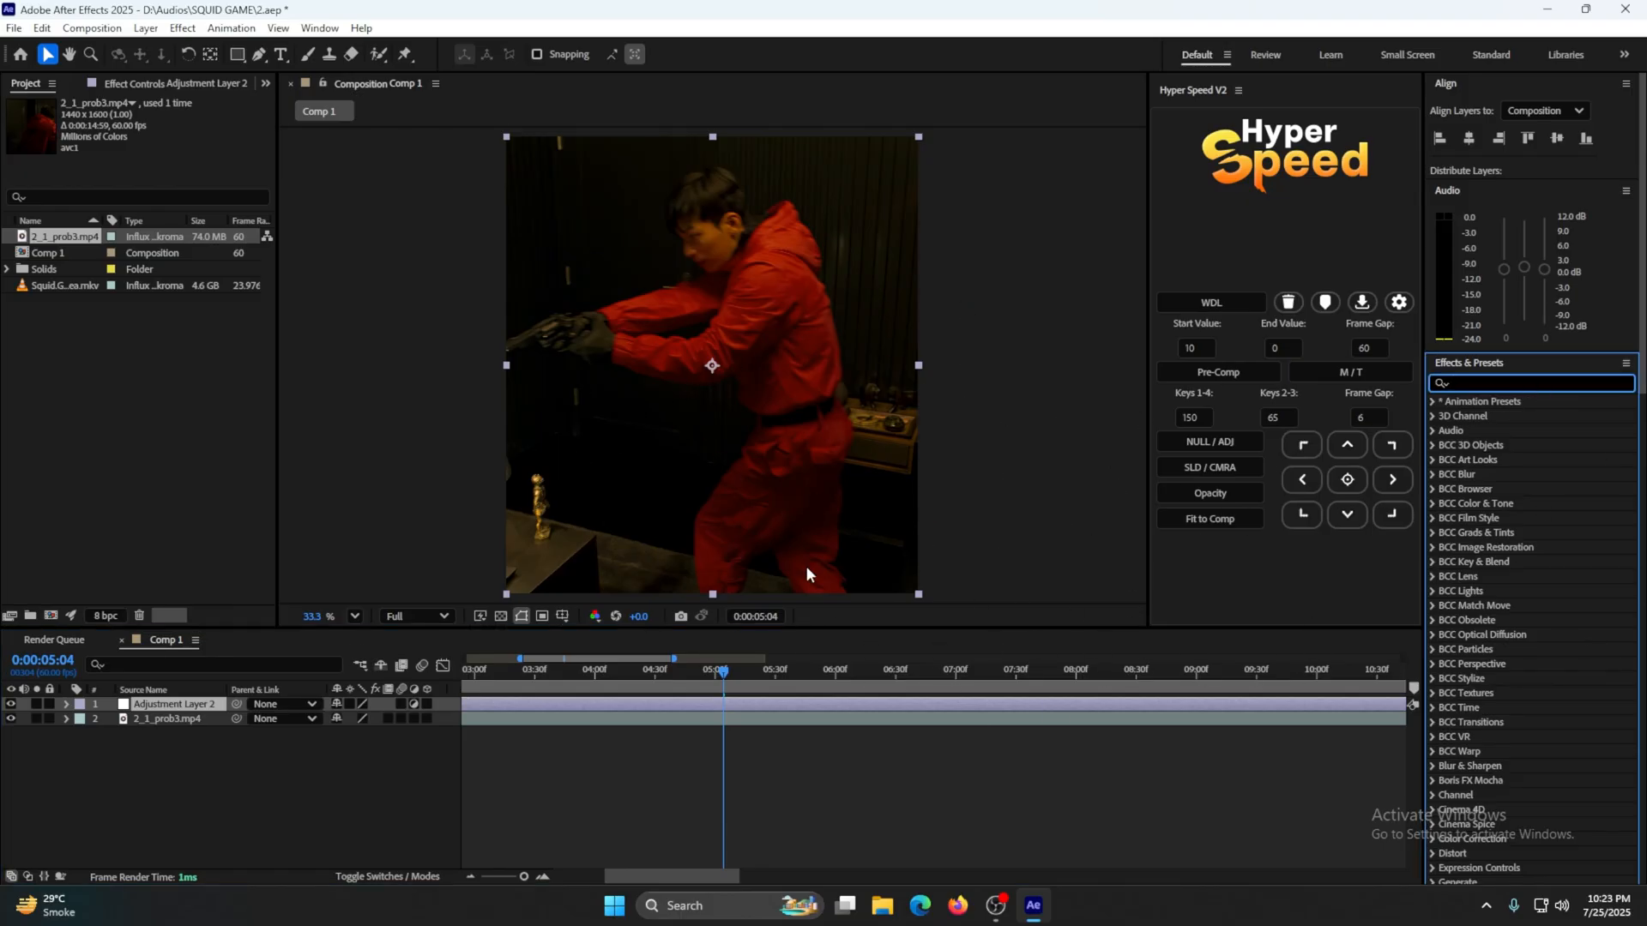
type("s_shar")
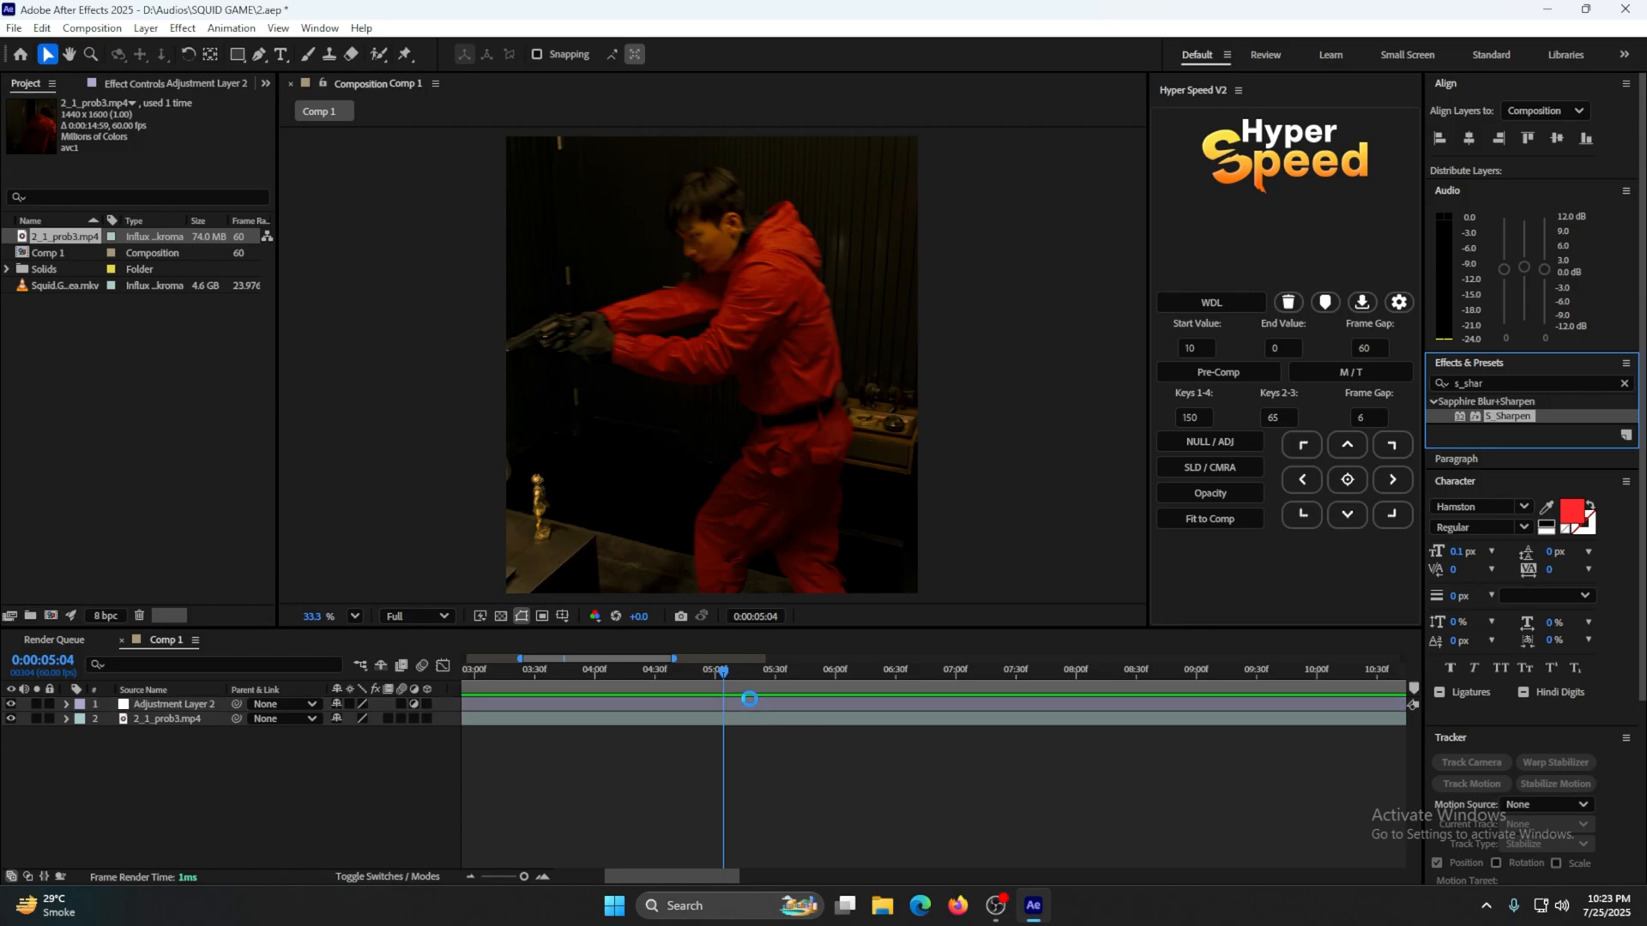
Apply S_Sharpen with Sharpen Amp 0.6, then search for Unsharp Mask
left_click(173, 704)
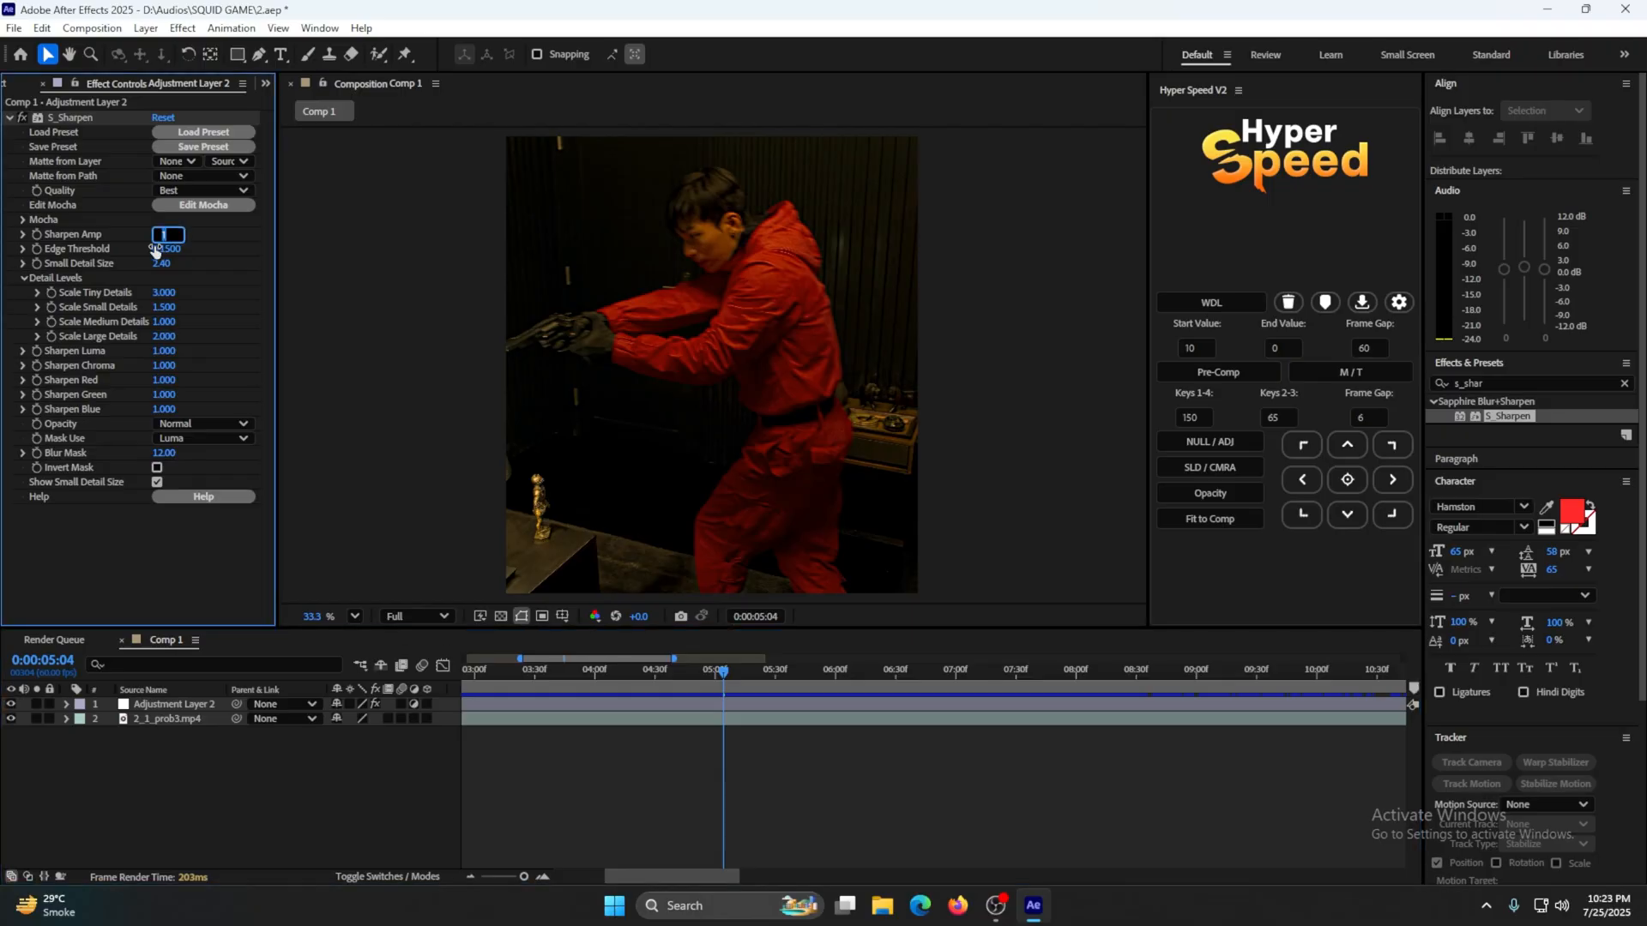
left_click(177, 703)
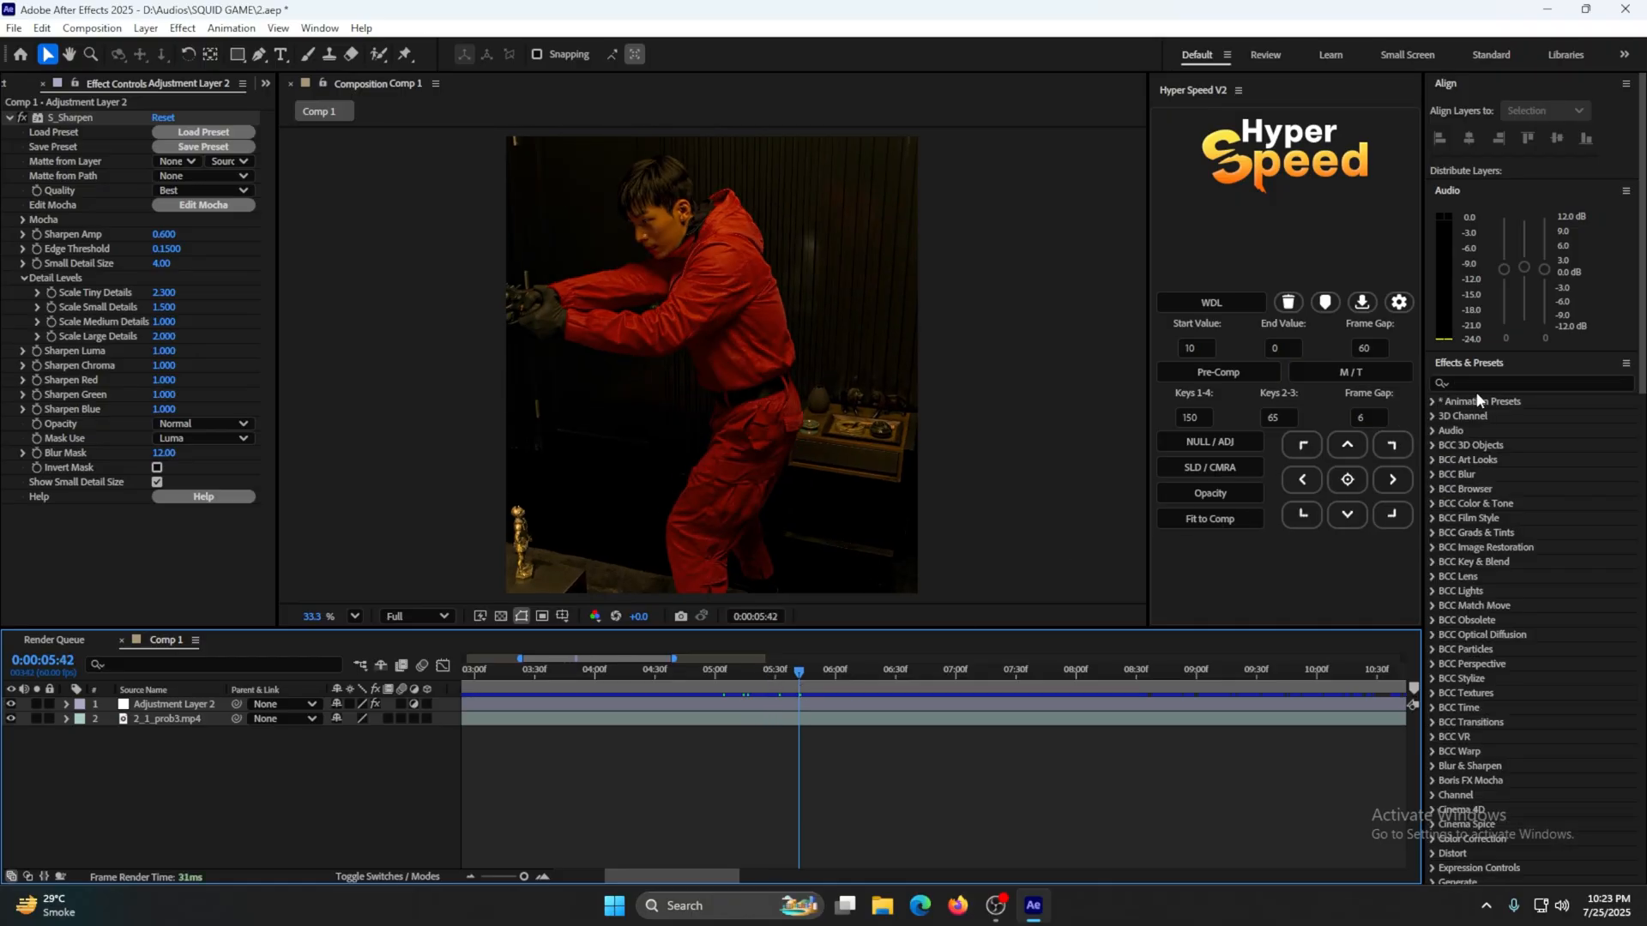
type("unsha")
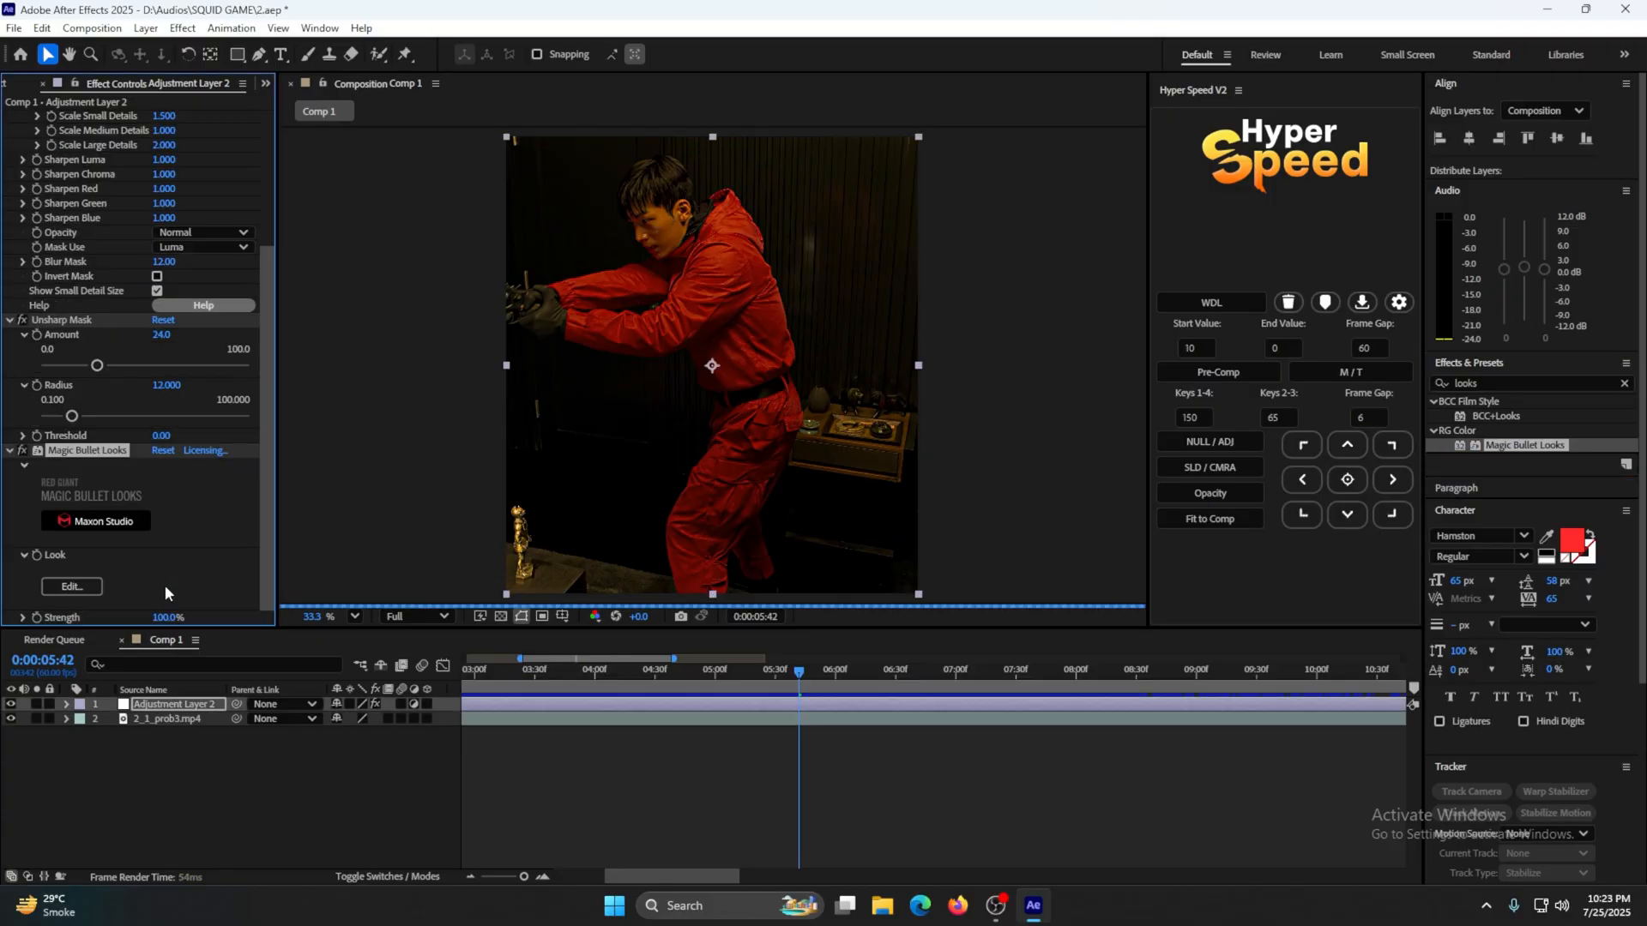
Open the Magic Bullet Looks editor via the Look Edit button on the adjustment layer
left_click(71, 586)
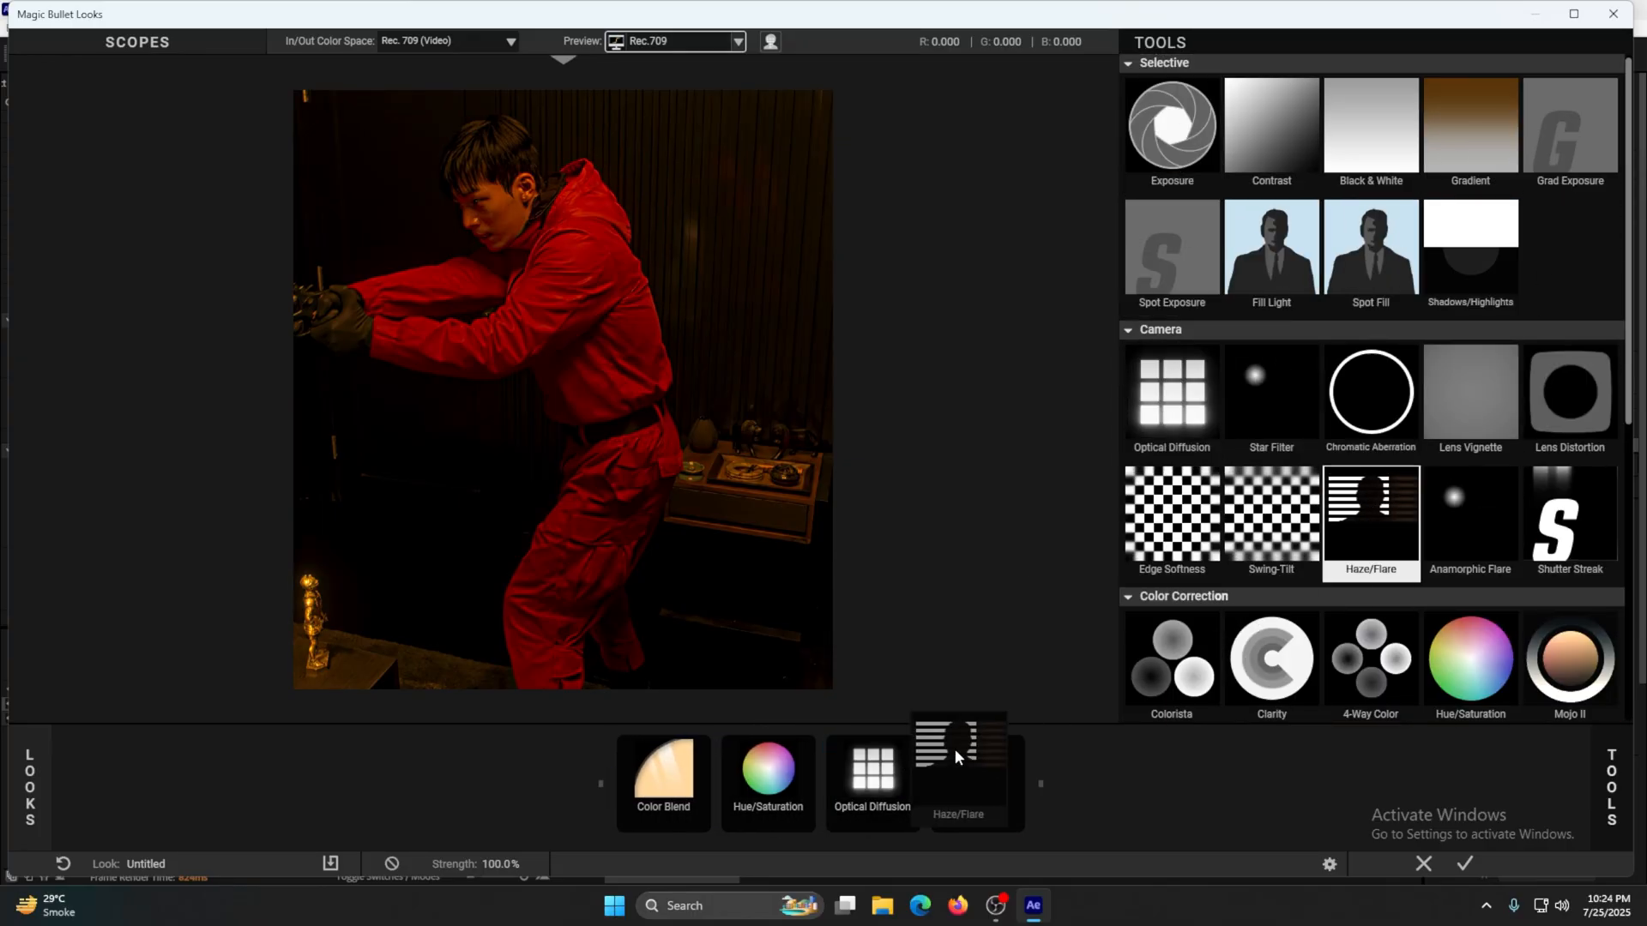
Set Color Blend strength to 50% and edit the Hue/Saturation saturation value
left_click(610, 782)
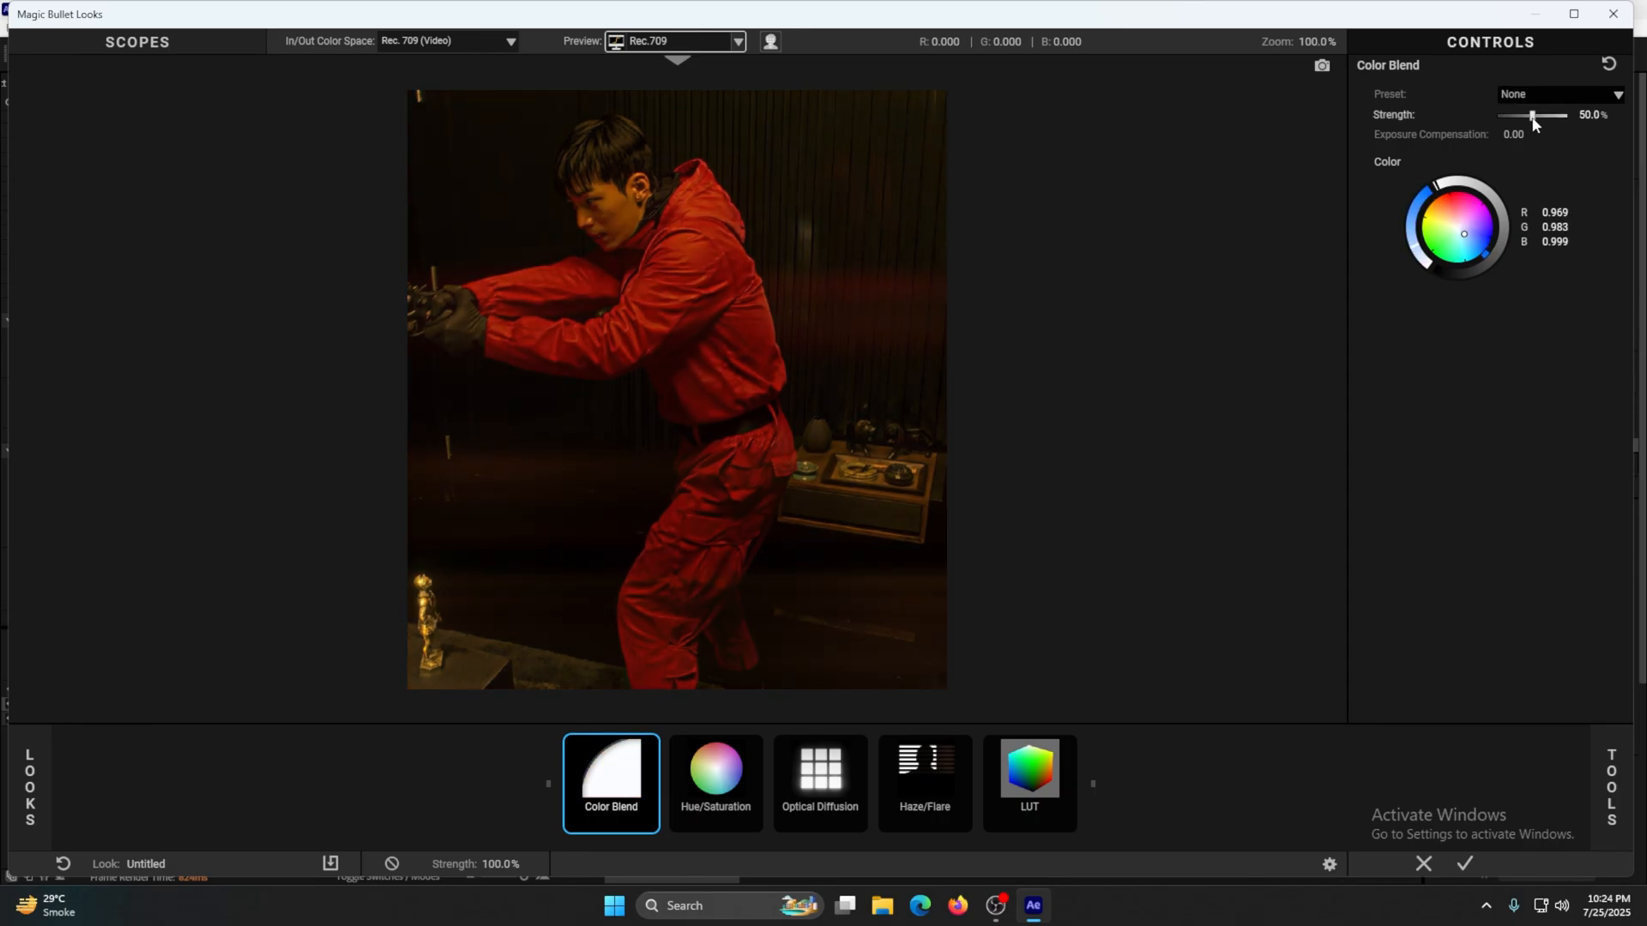
left_click(716, 782)
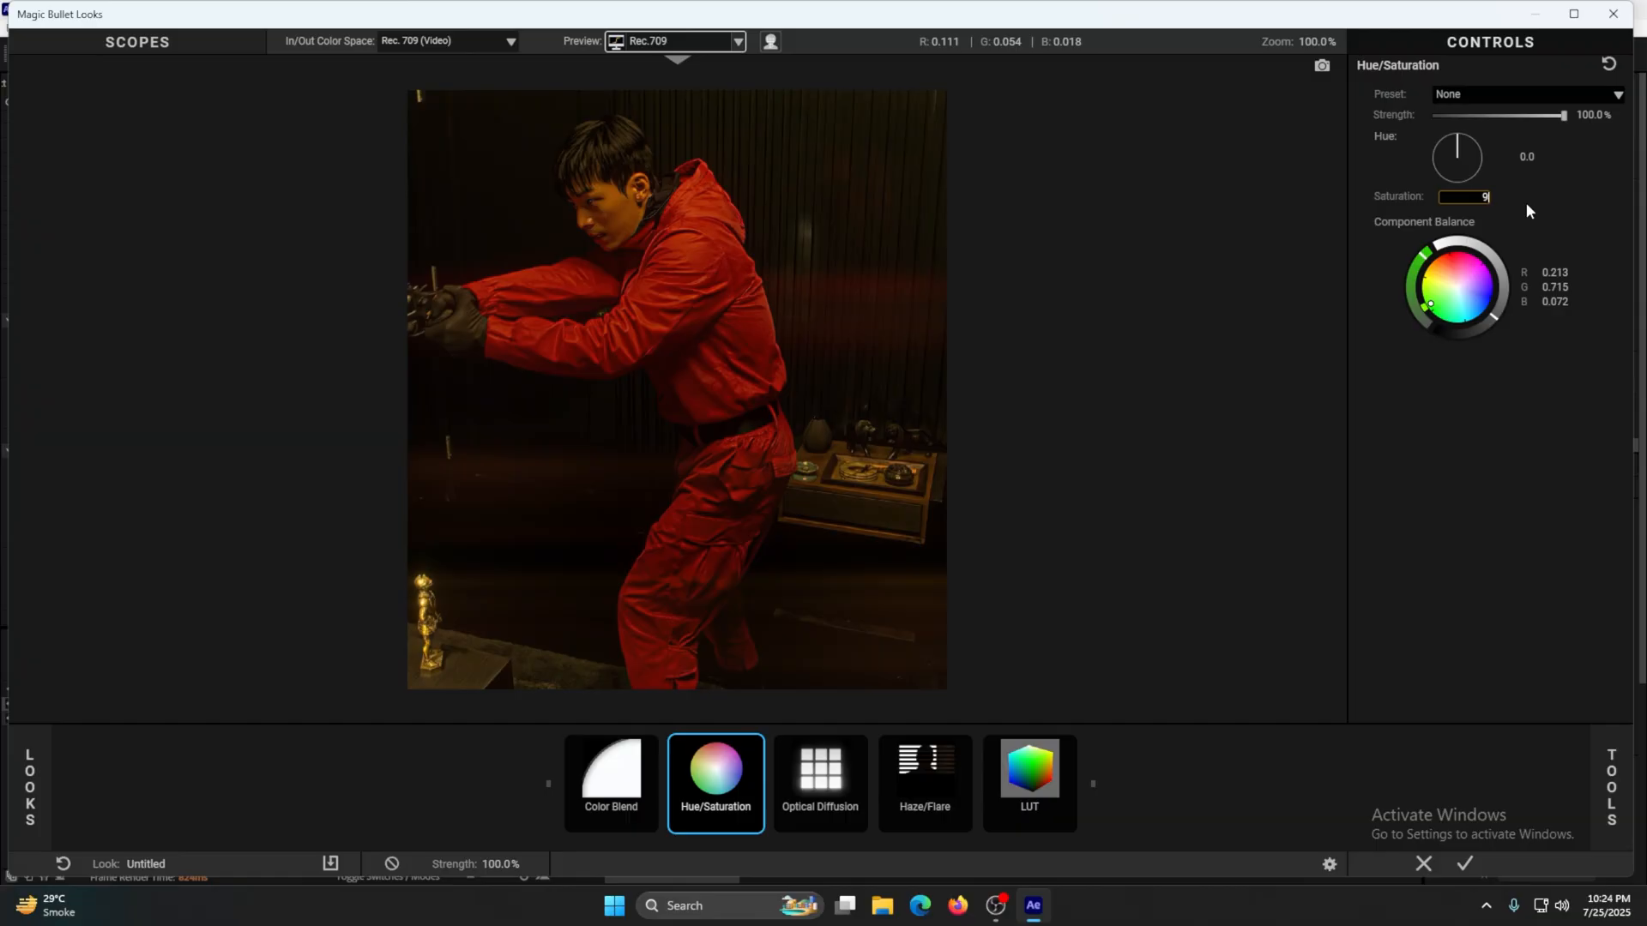
left_click(819, 782)
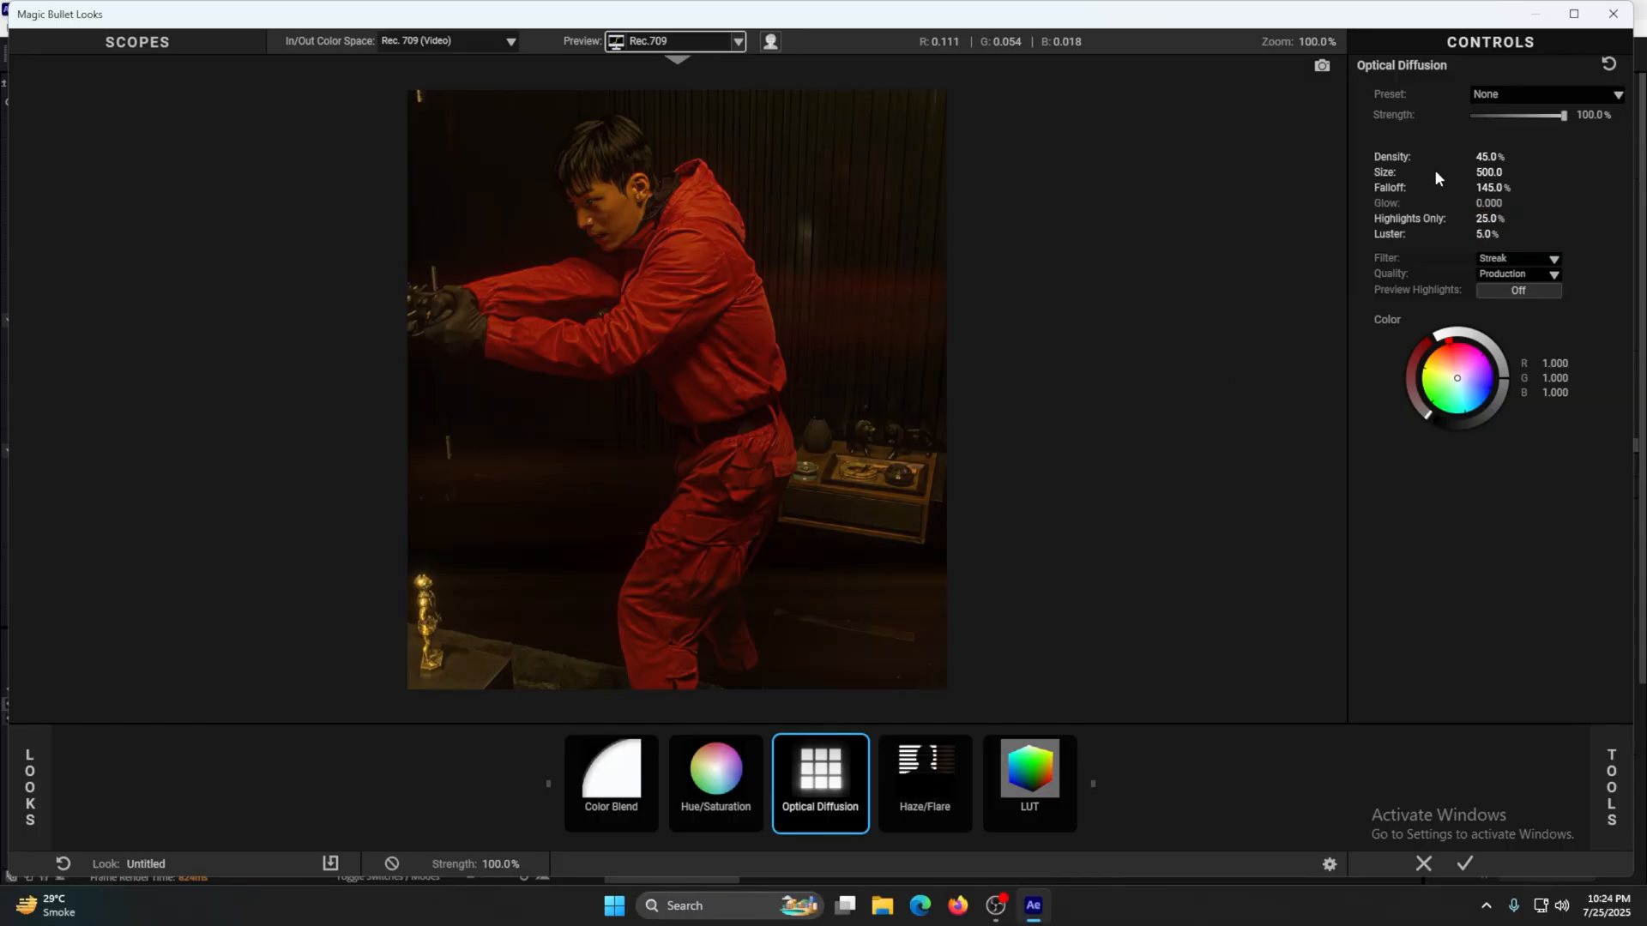
Tweak Optical Diffusion and Haze/Flare reflection exposure, then grade with the Universal Log V LUT
left_click(923, 781)
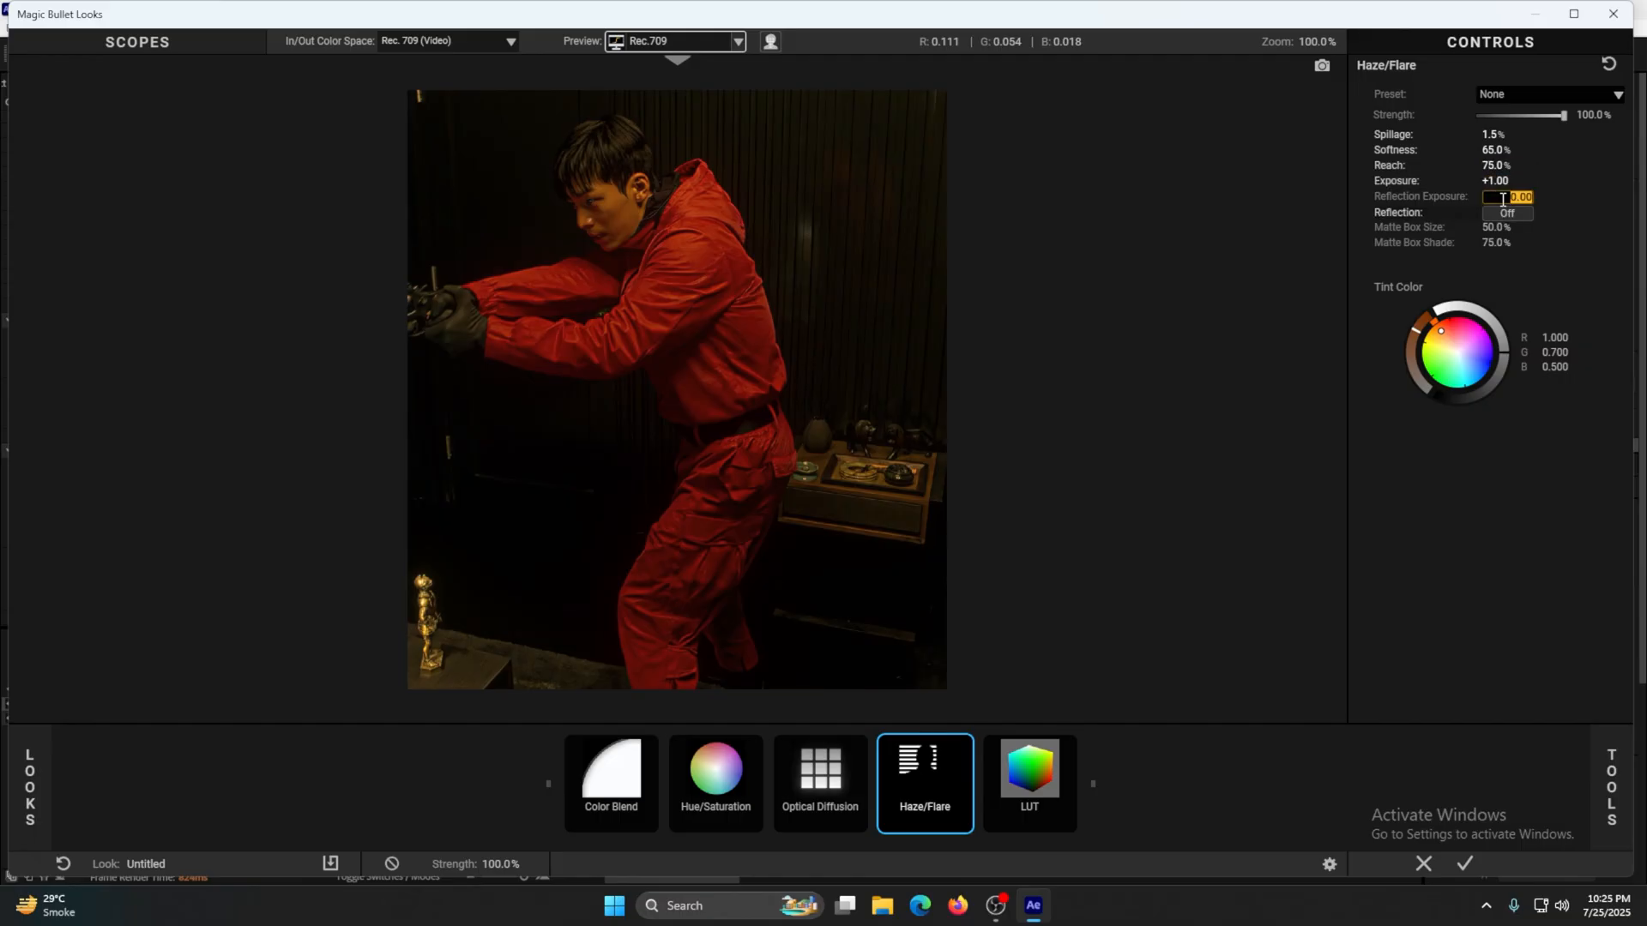
left_click(1029, 768)
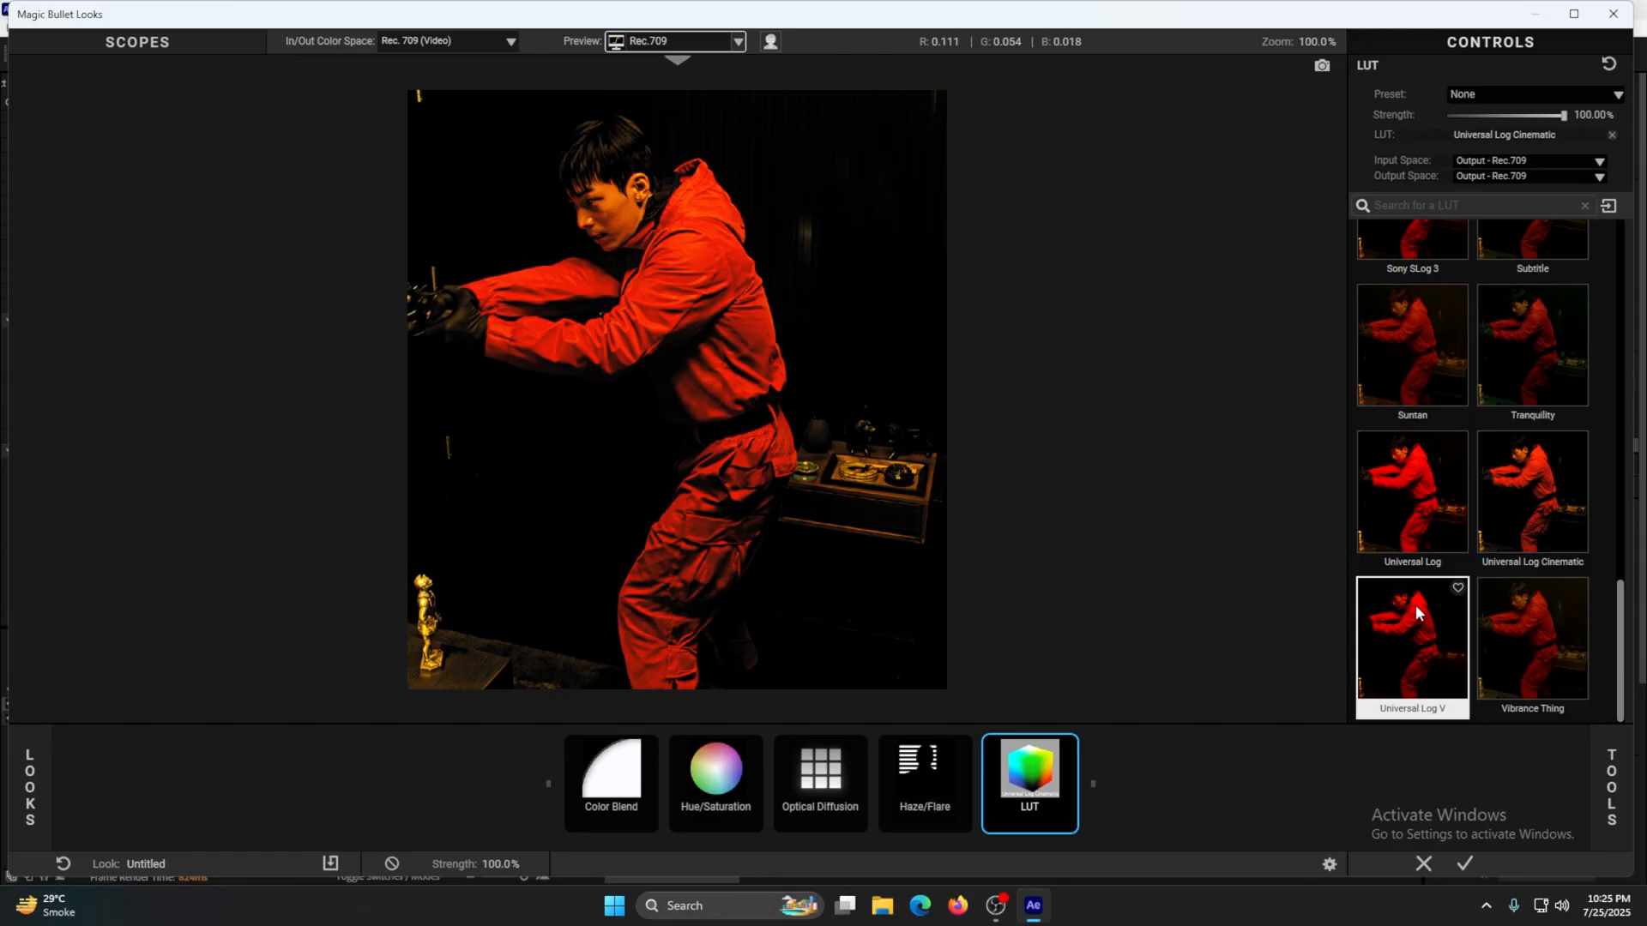
left_click(1412, 640)
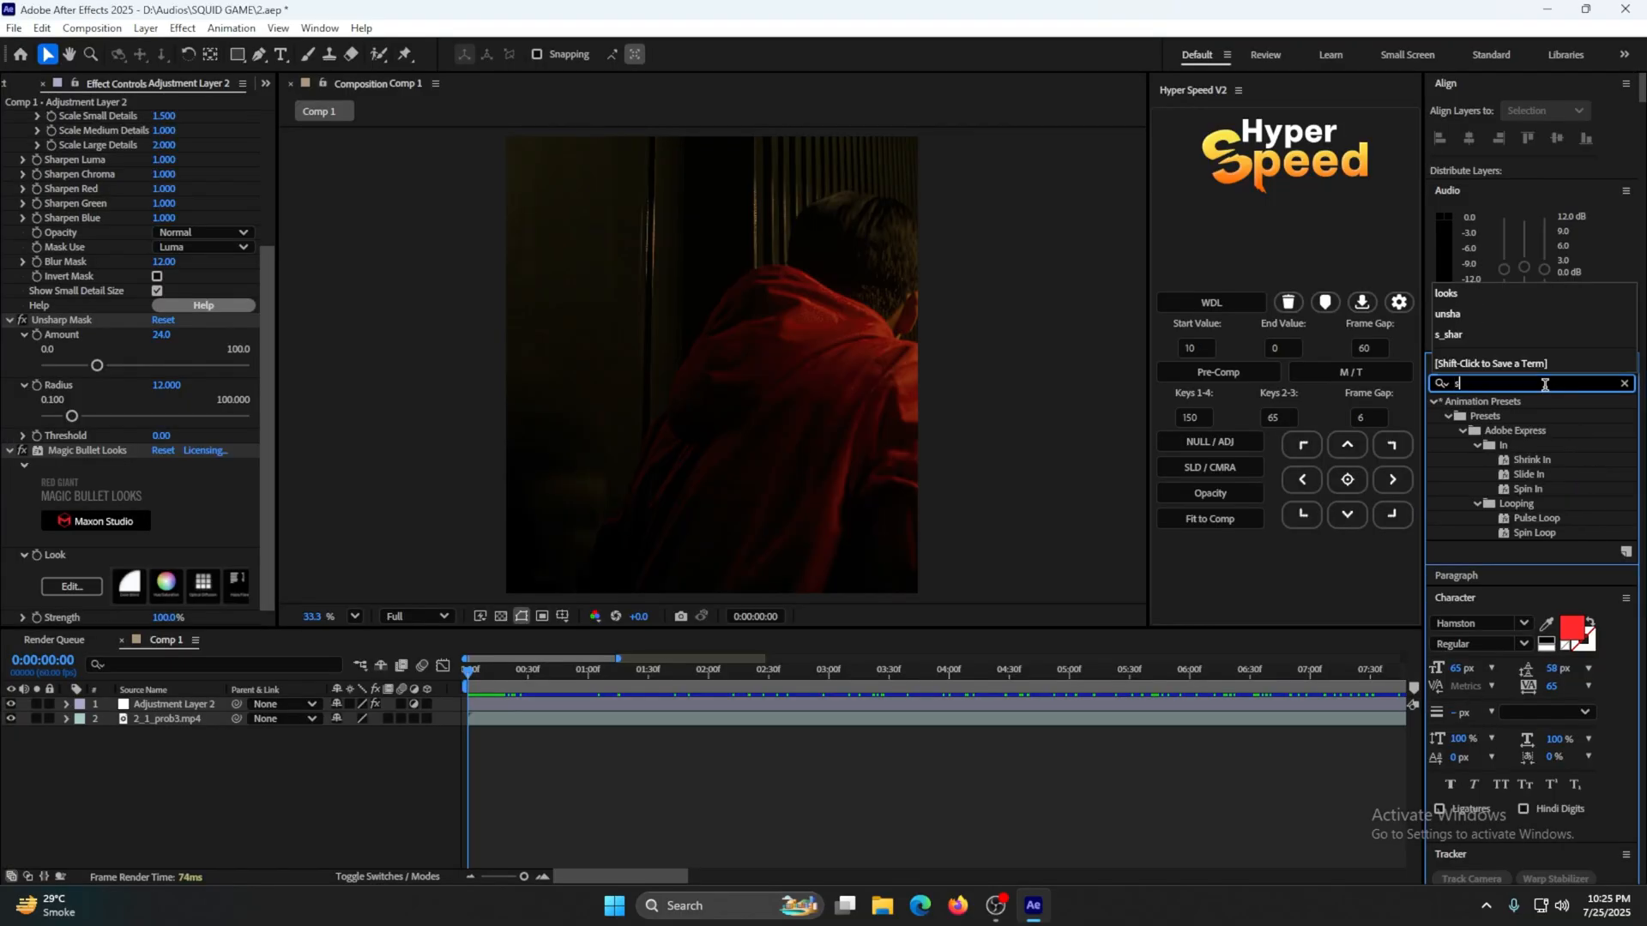
Apply S_FilmDamage from an 's_film' search, then expand Dust Details and edit Dust On Print
type("_film")
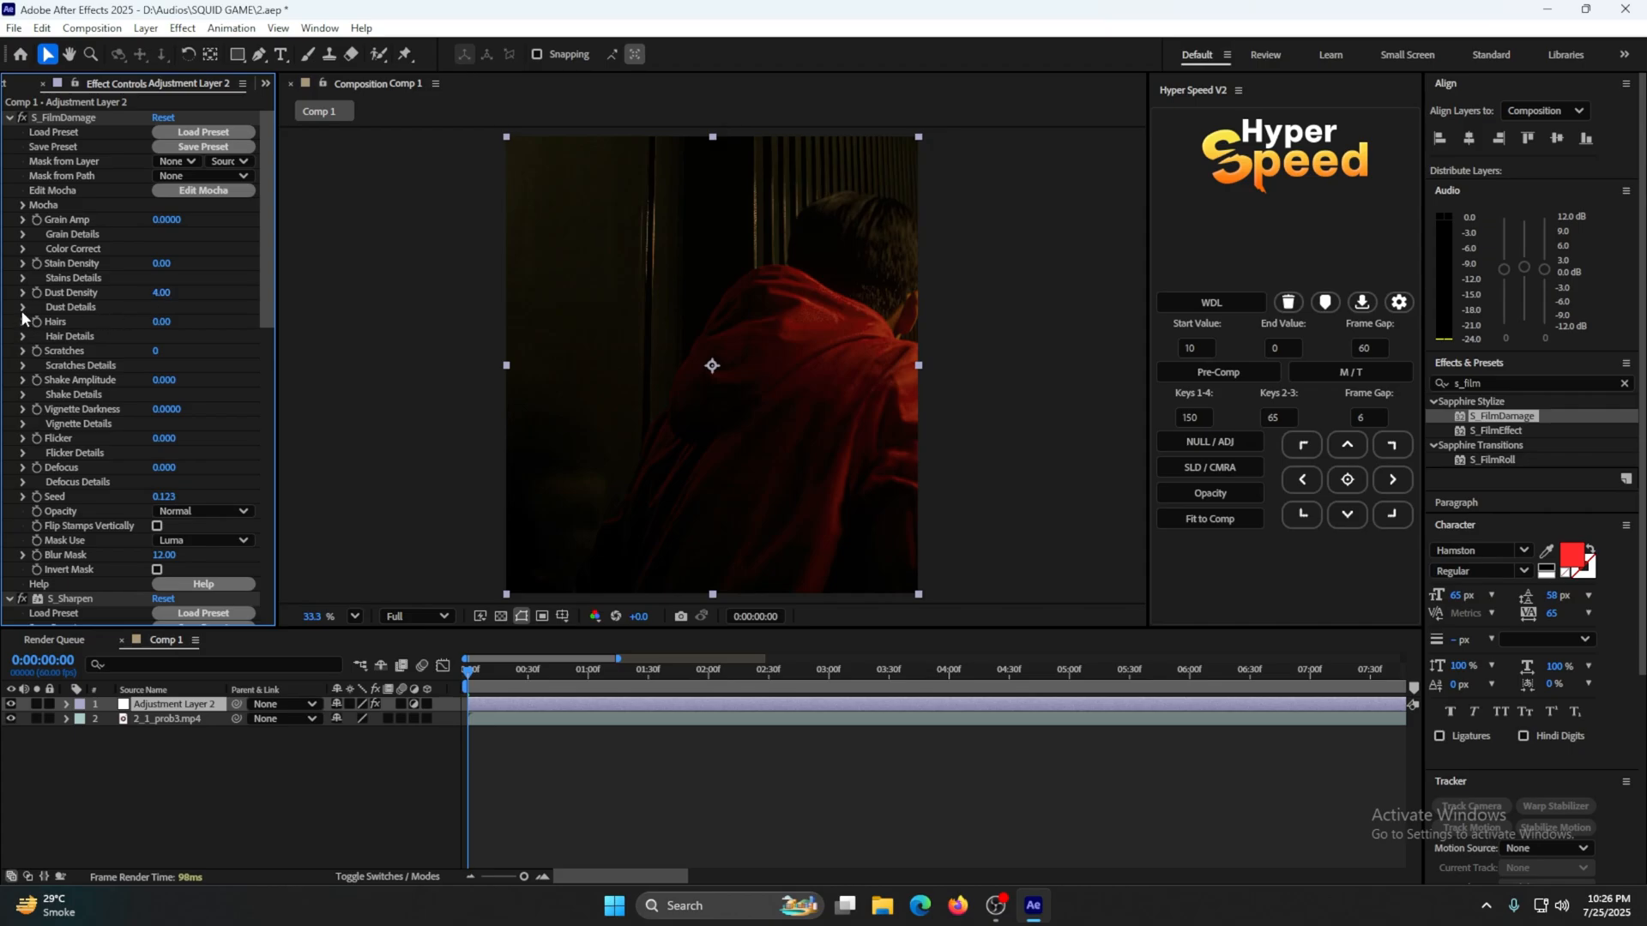
left_click(24, 307)
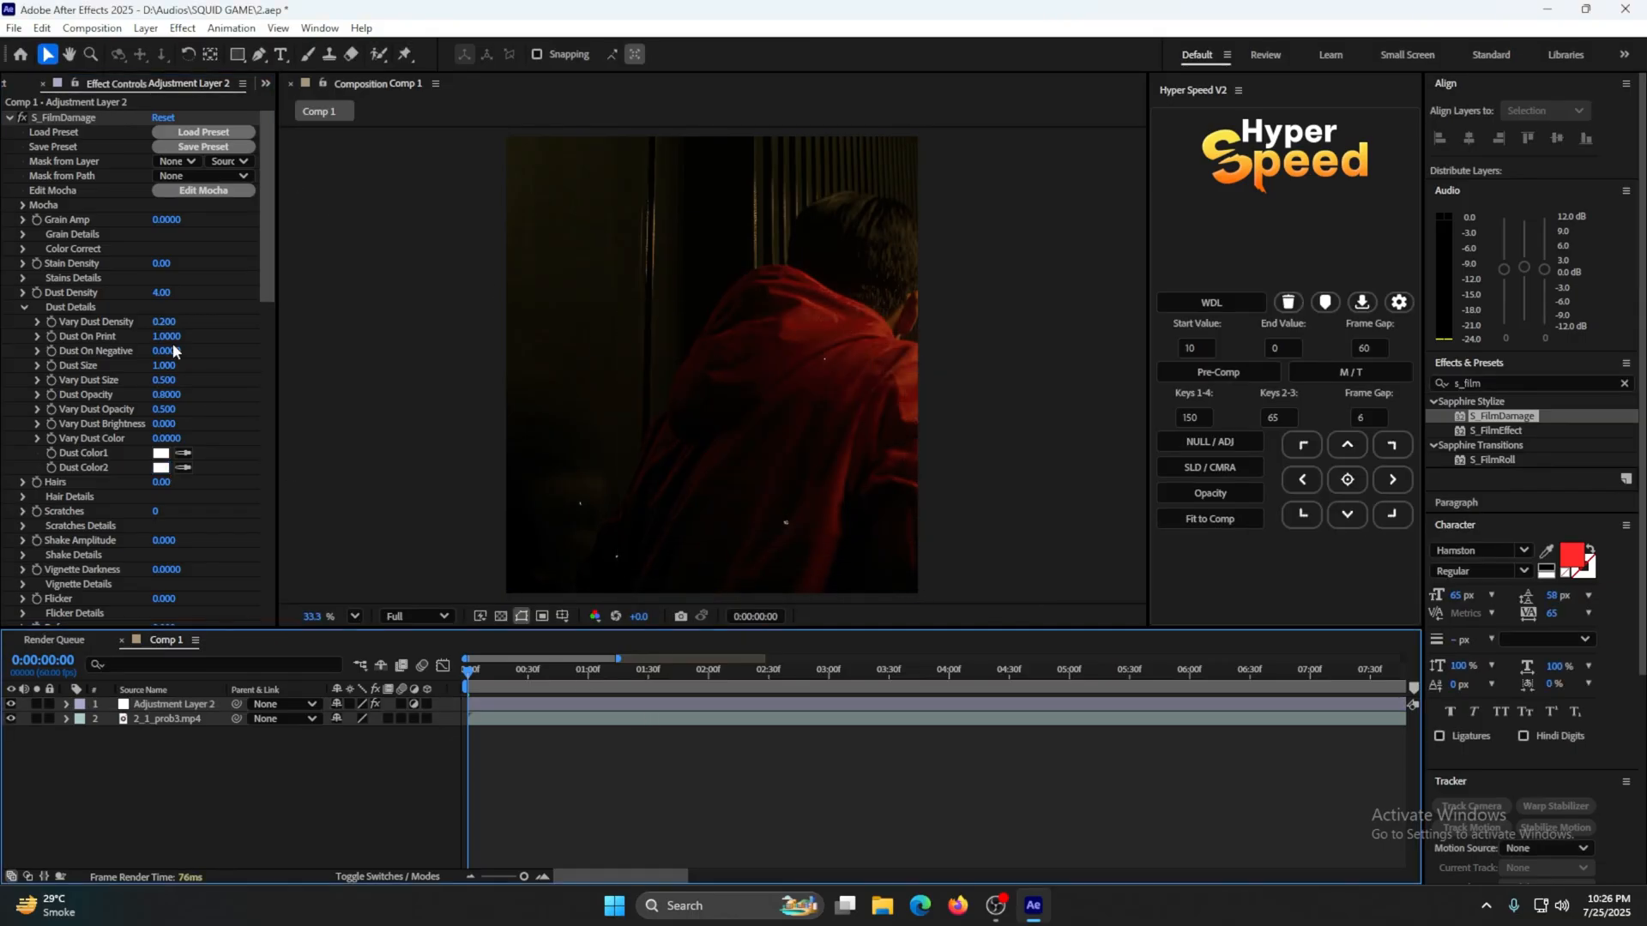
double_click(164, 336)
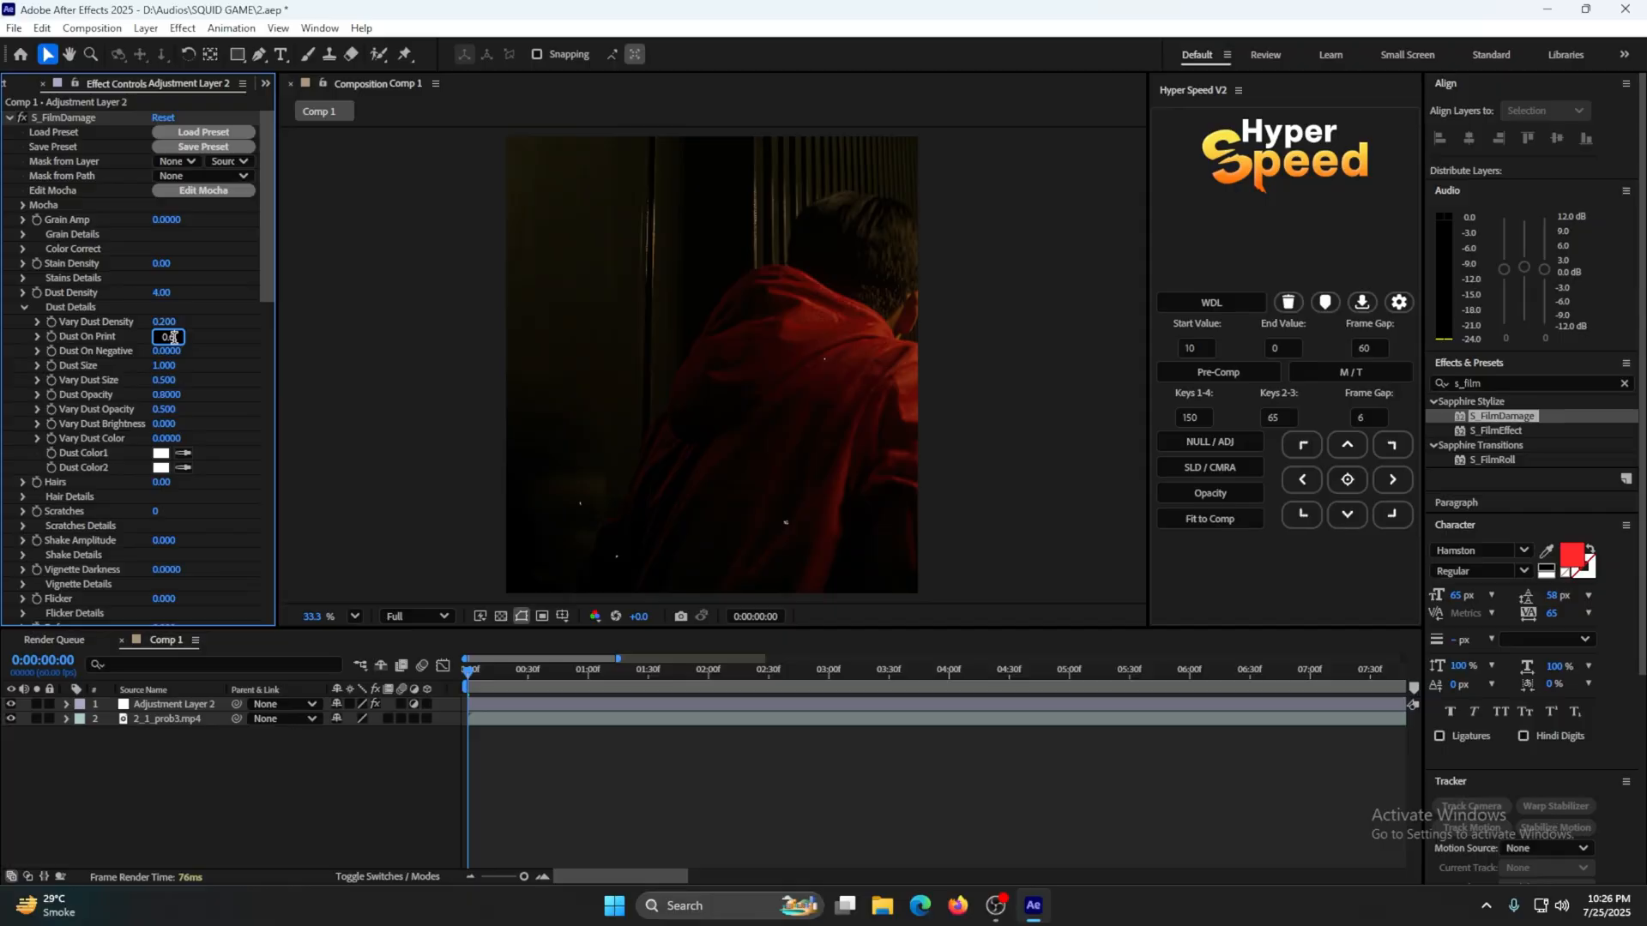